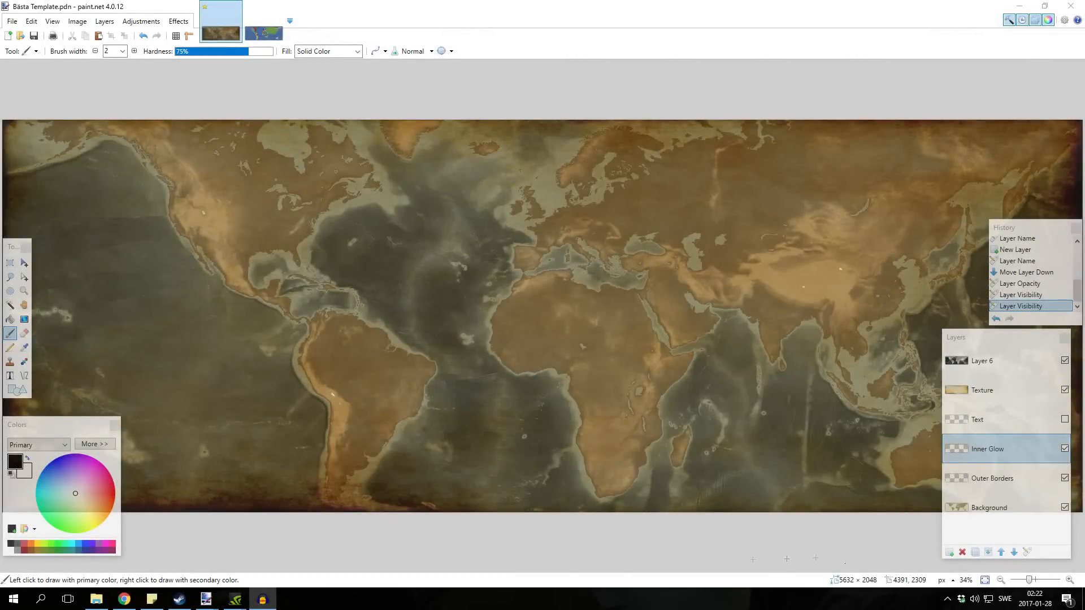
pyautogui.moveTo(550, 552)
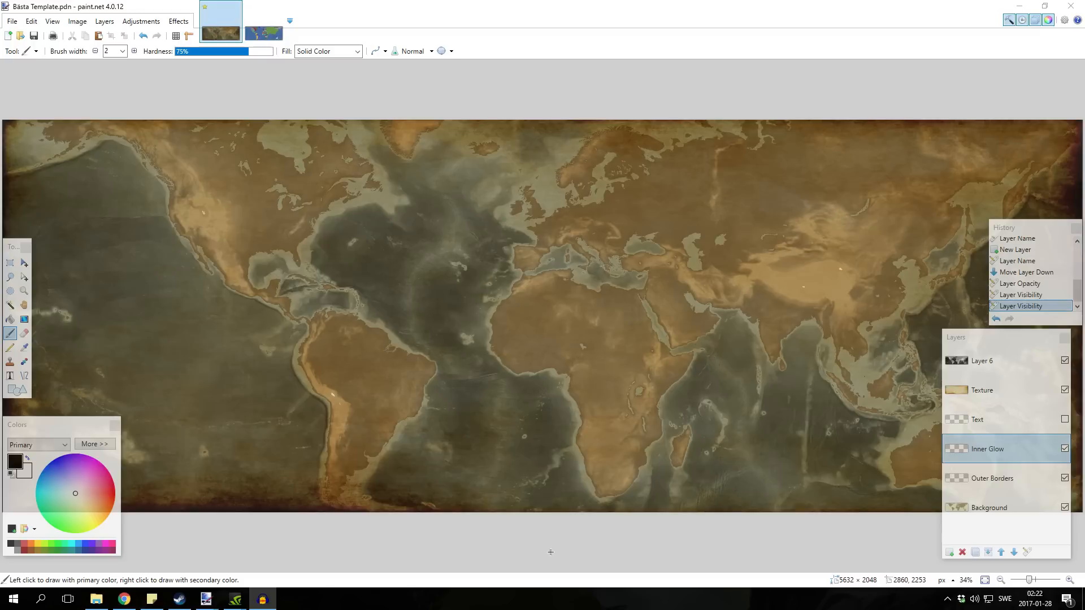
pyautogui.moveTo(448, 434)
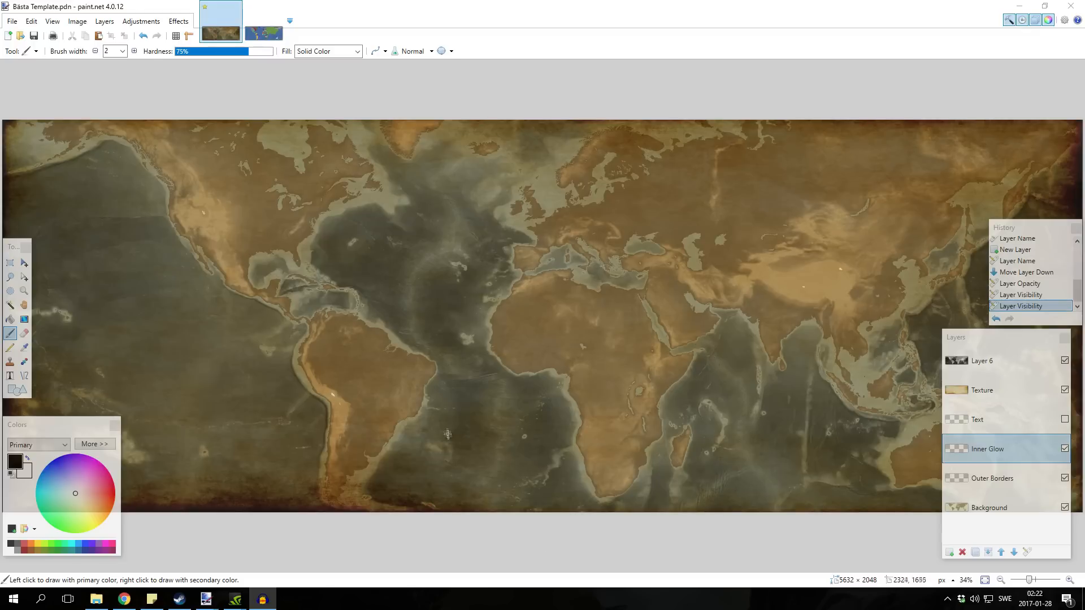
pyautogui.moveTo(408, 309)
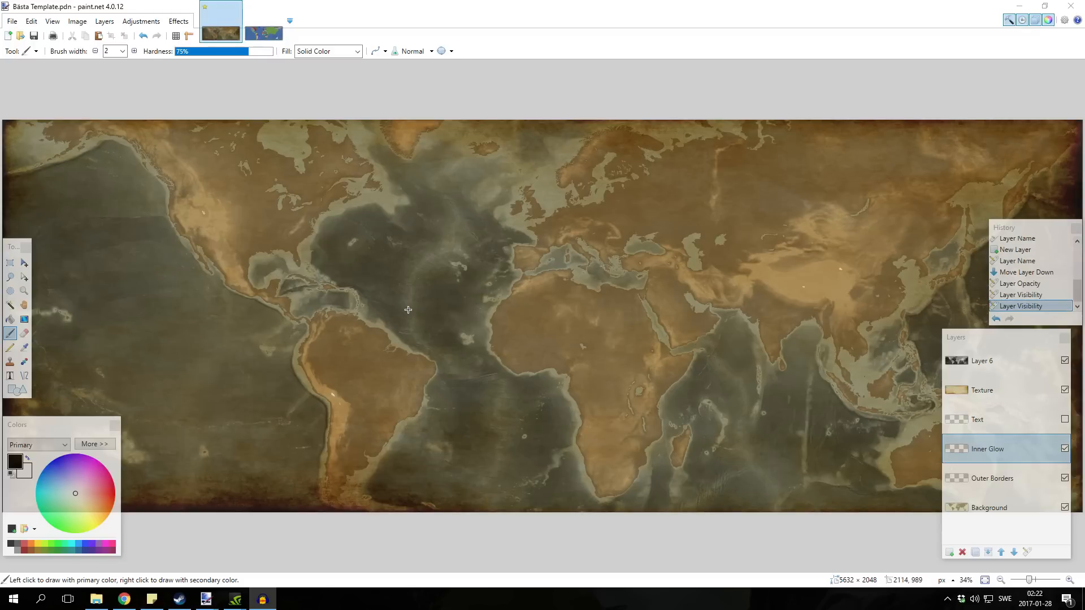
pyautogui.moveTo(471, 229)
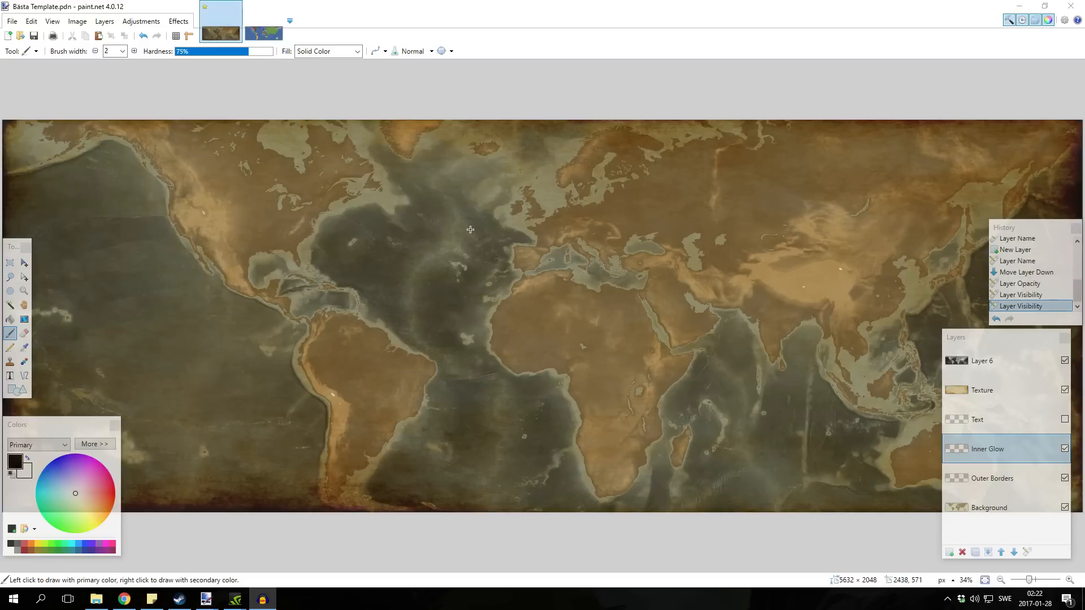
pyautogui.moveTo(660, 270)
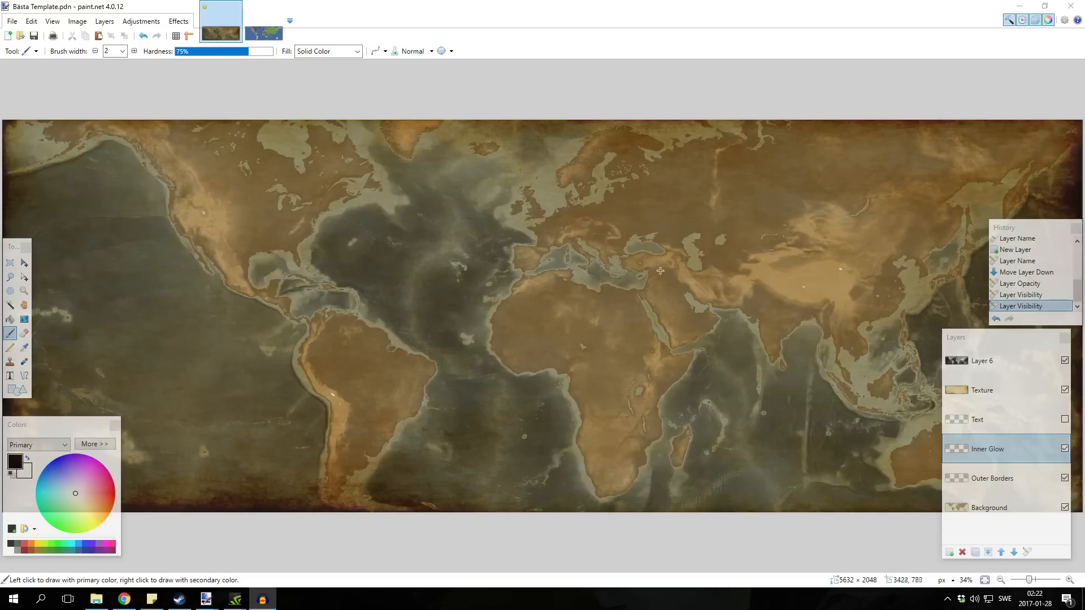
pyautogui.moveTo(916, 265)
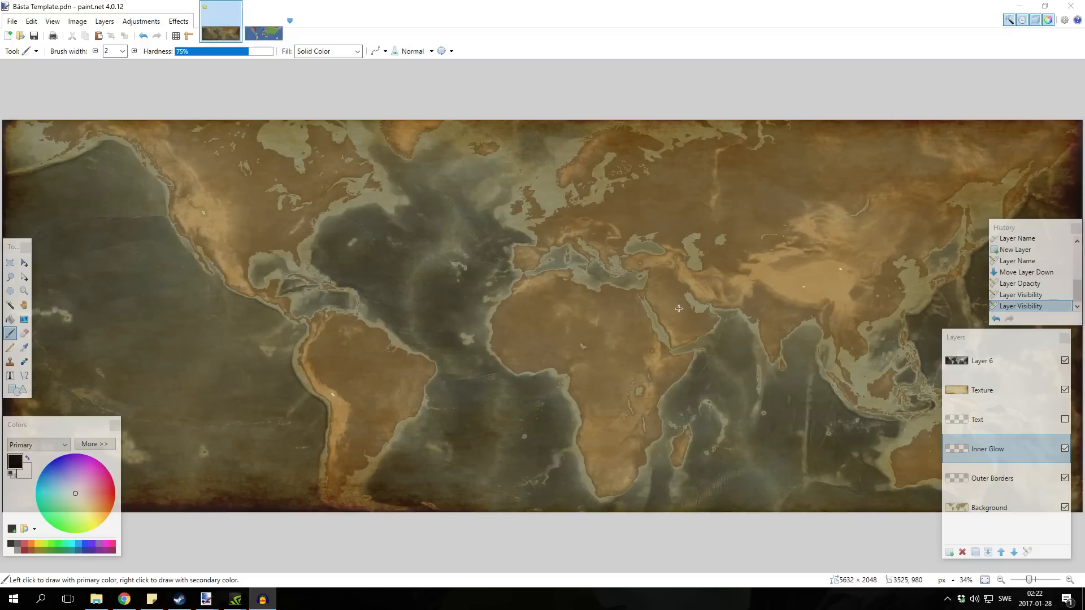
pyautogui.moveTo(798, 319)
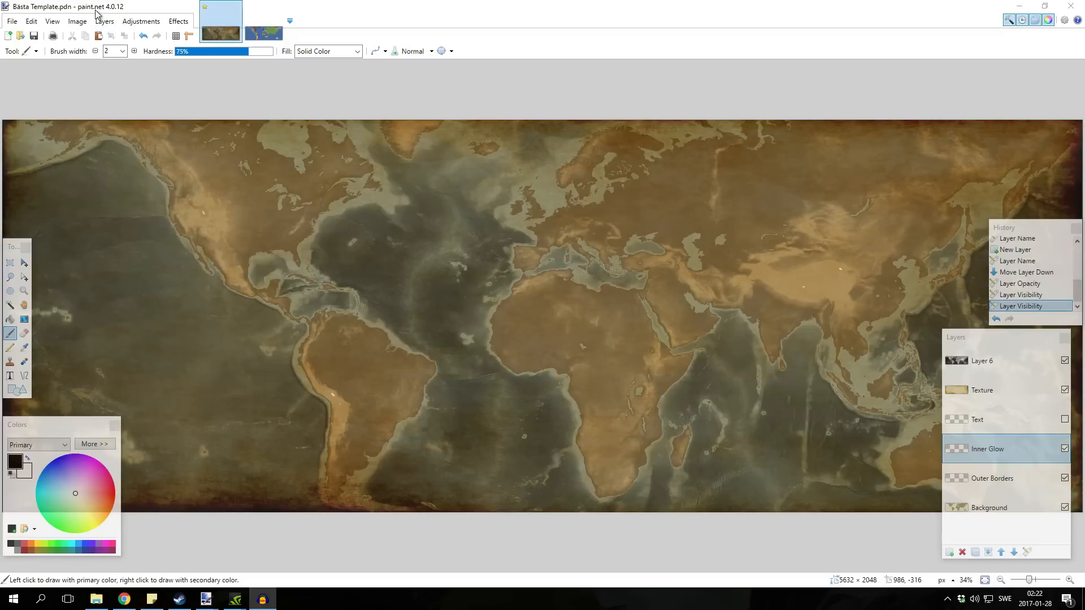
pyautogui.moveTo(554, 213)
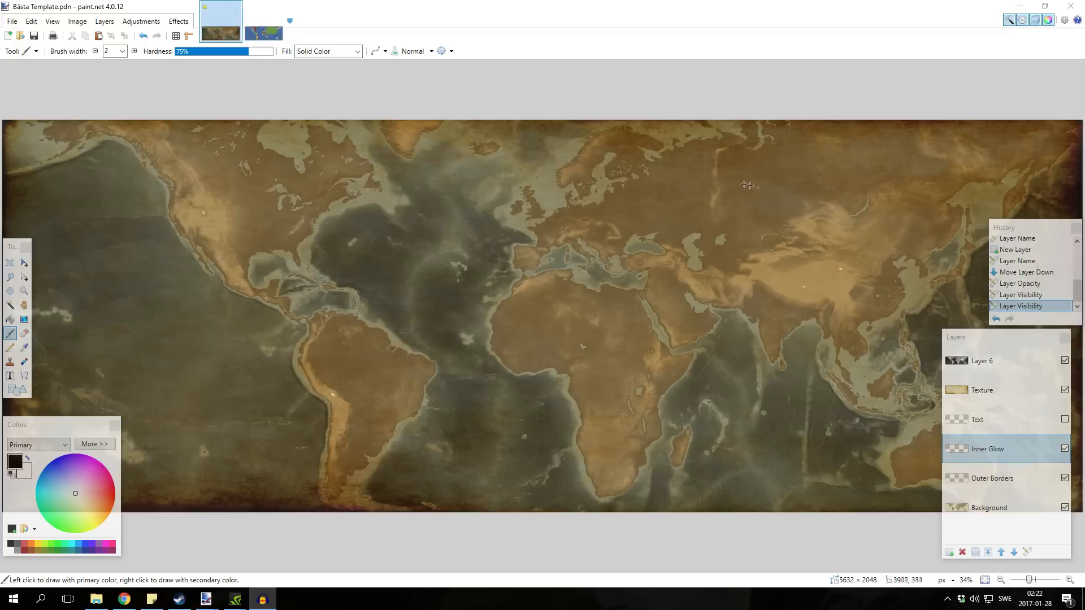
pyautogui.moveTo(700, 195)
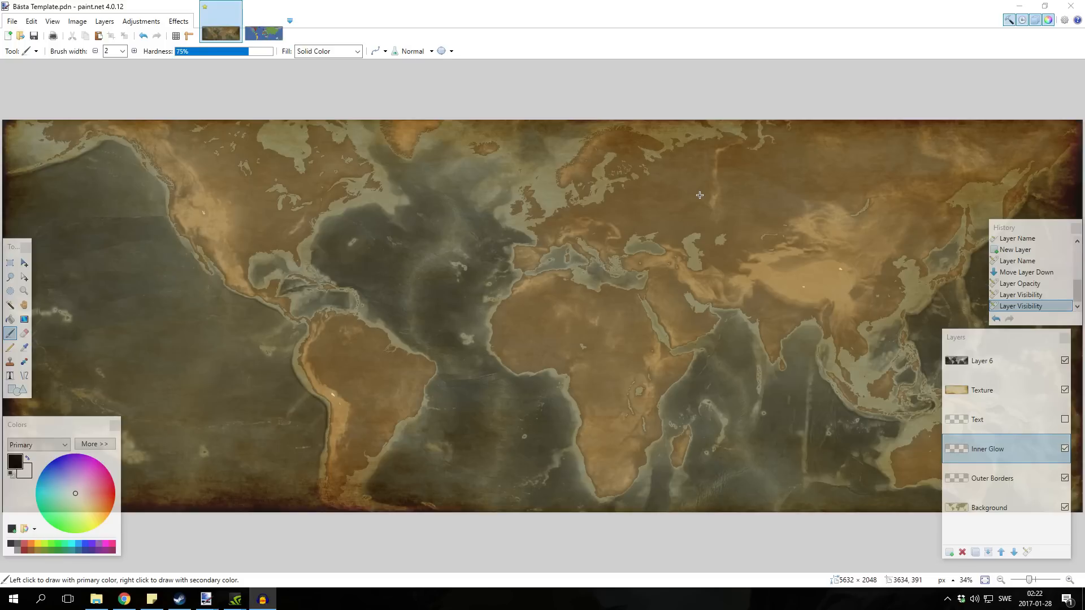
pyautogui.moveTo(4, 151)
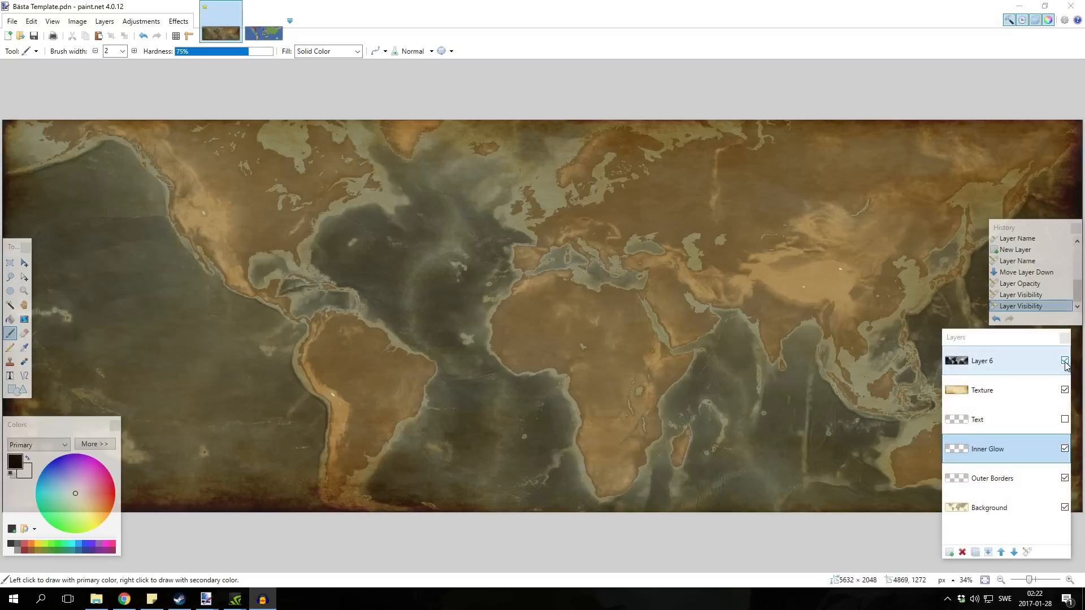
# Toggle Layer 6's relief texture on and off to compare the parchment map.
pyautogui.click(1065, 361)
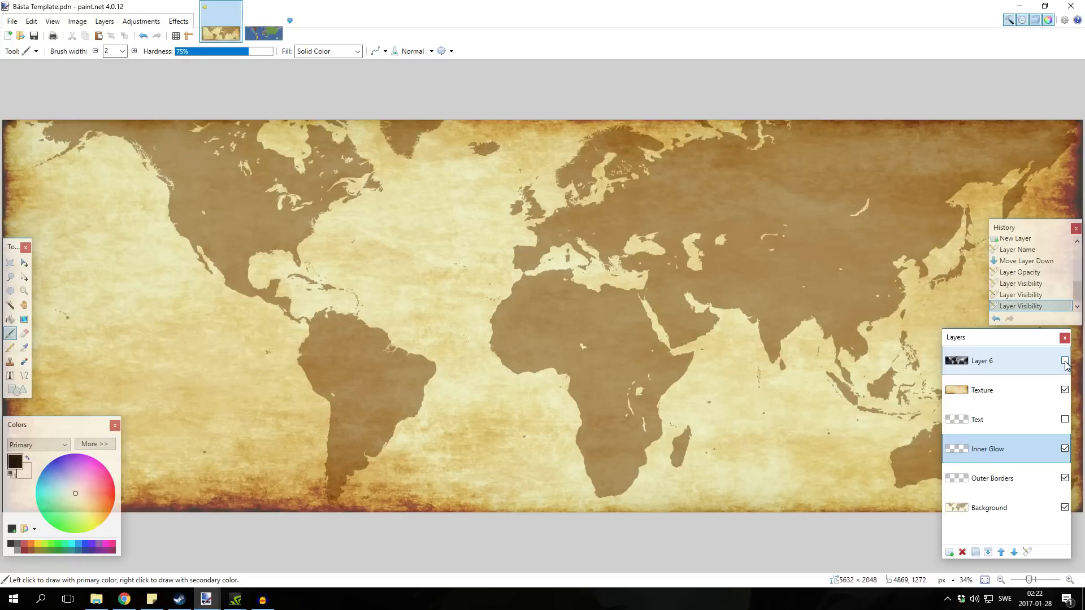
pyautogui.click(1065, 360)
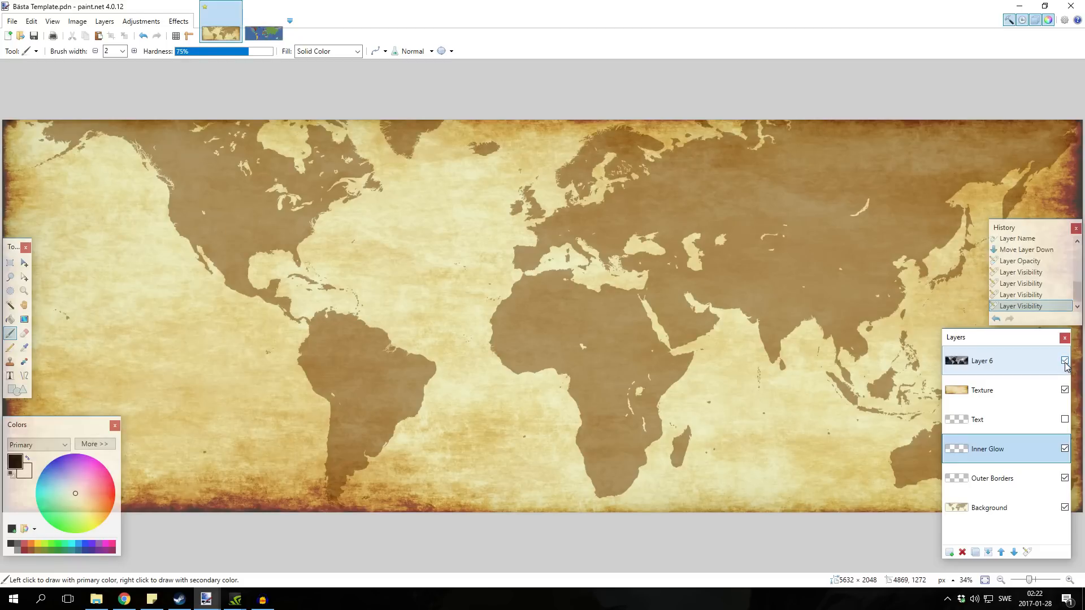
pyautogui.click(1065, 361)
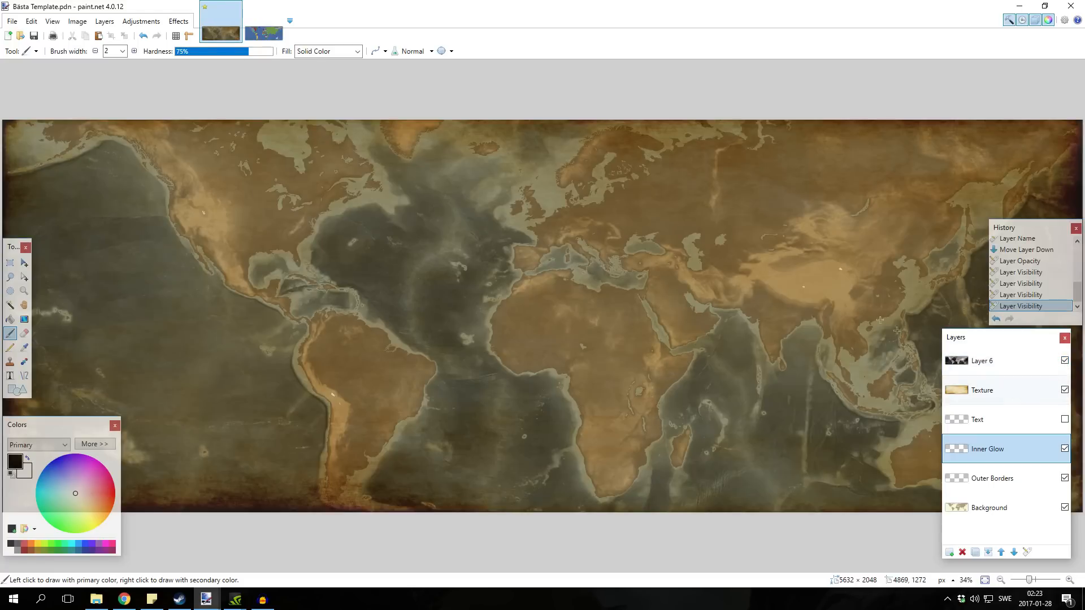
pyautogui.click(1064, 361)
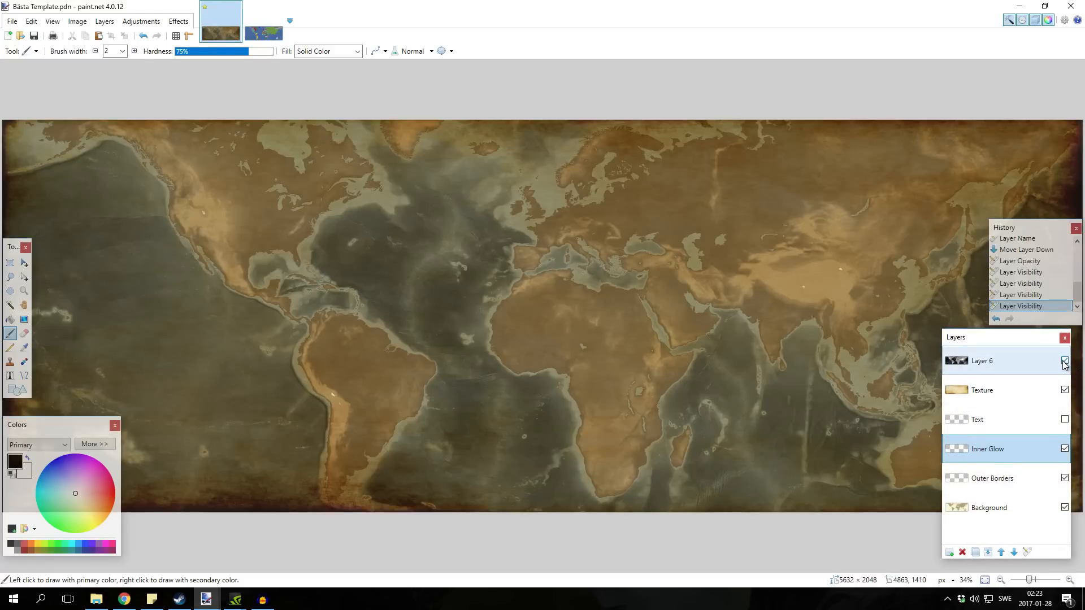
pyautogui.click(1064, 360)
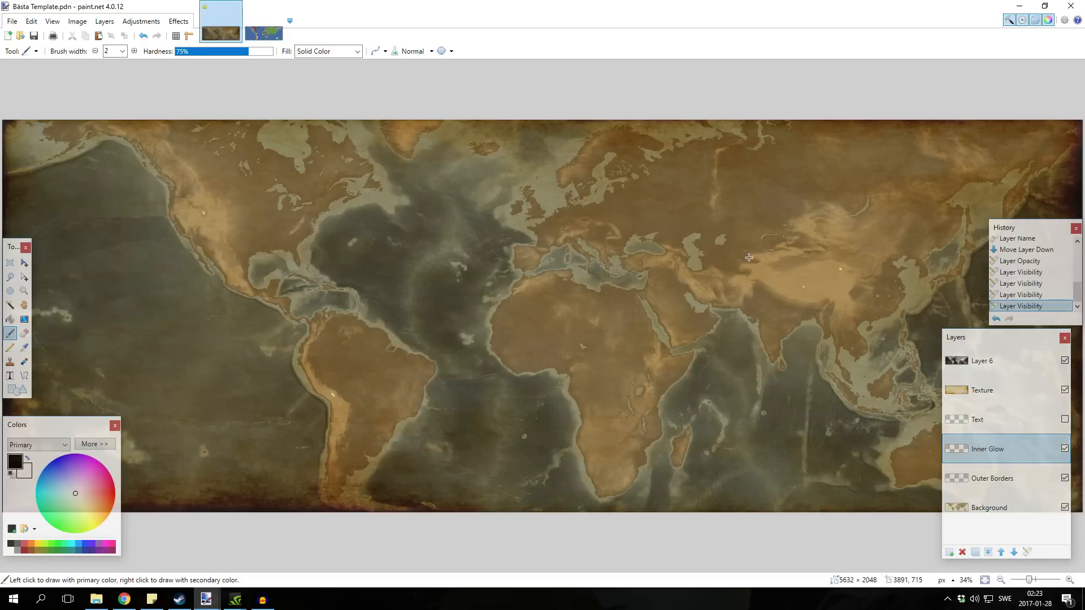
pyautogui.moveTo(420, 197)
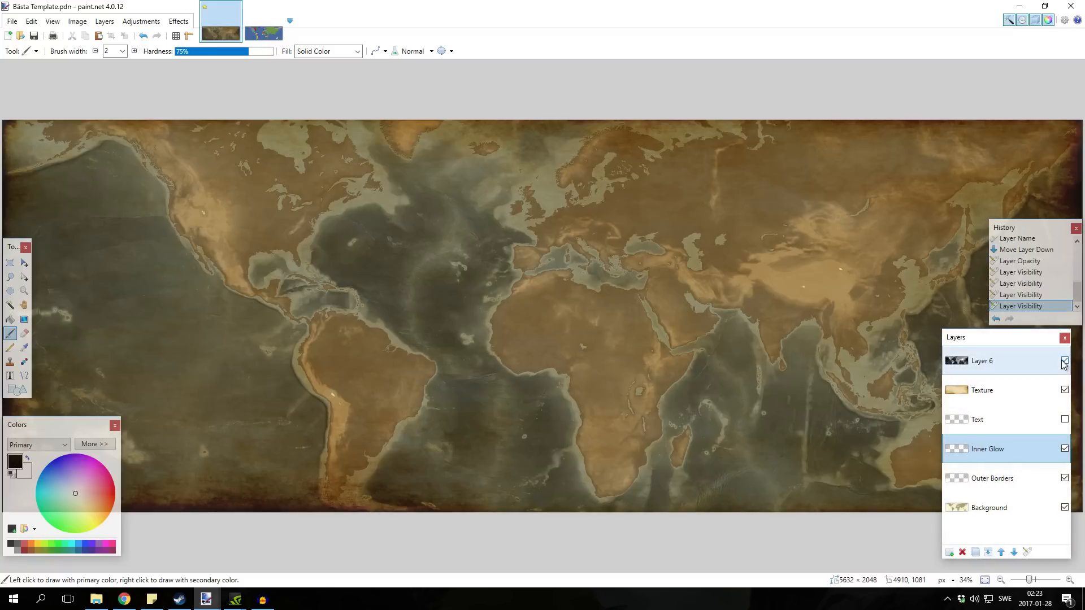
pyautogui.click(1065, 363)
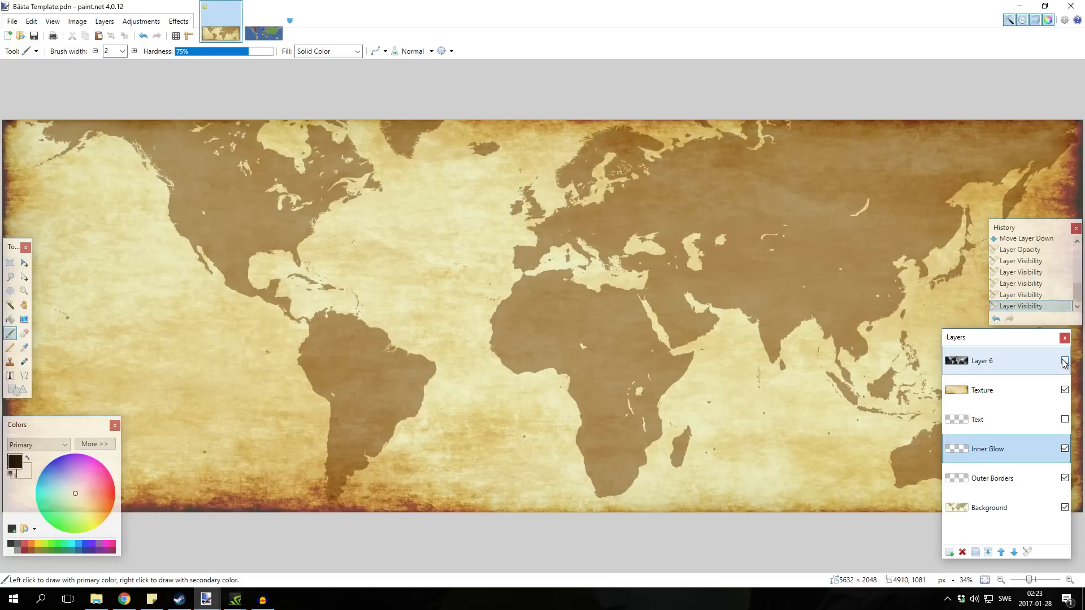
# Restore Layer 6, set Magic Wand to global mode, and copy the green empire.
pyautogui.click(1065, 361)
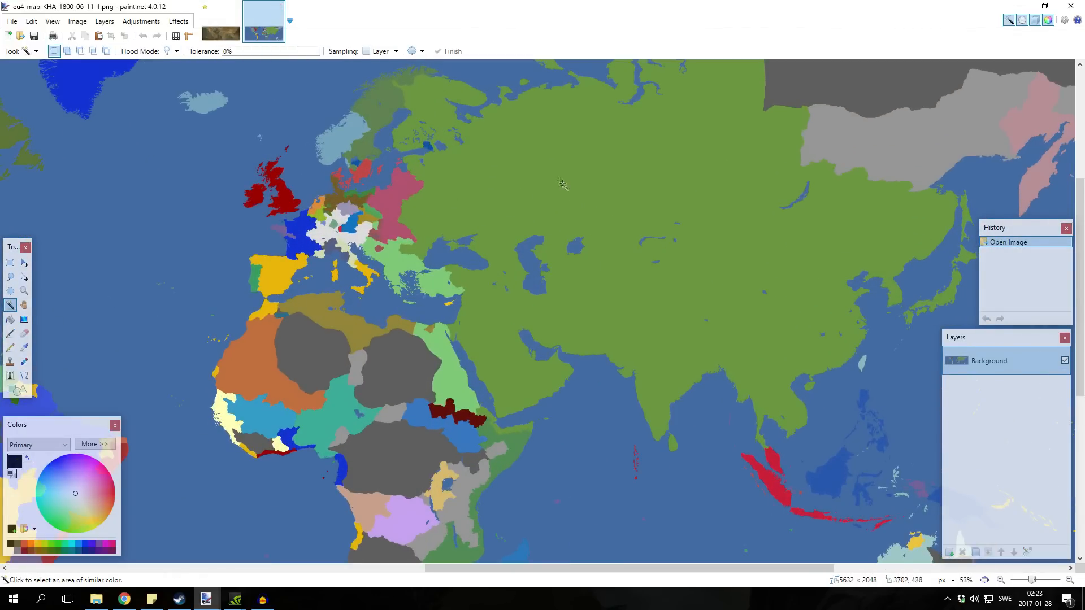
pyautogui.moveTo(10, 306)
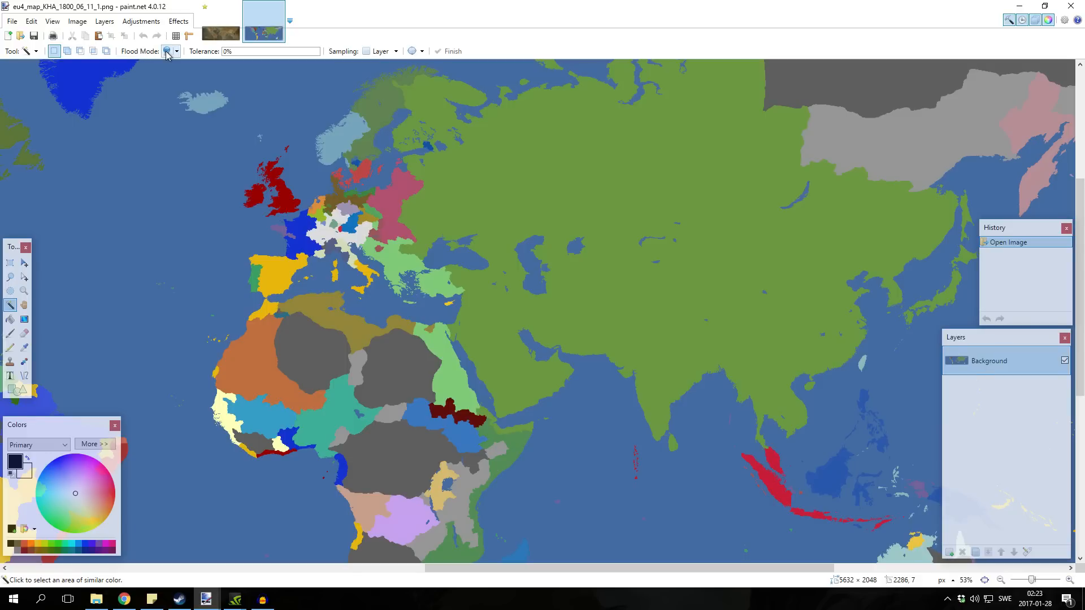
pyautogui.click(614, 185)
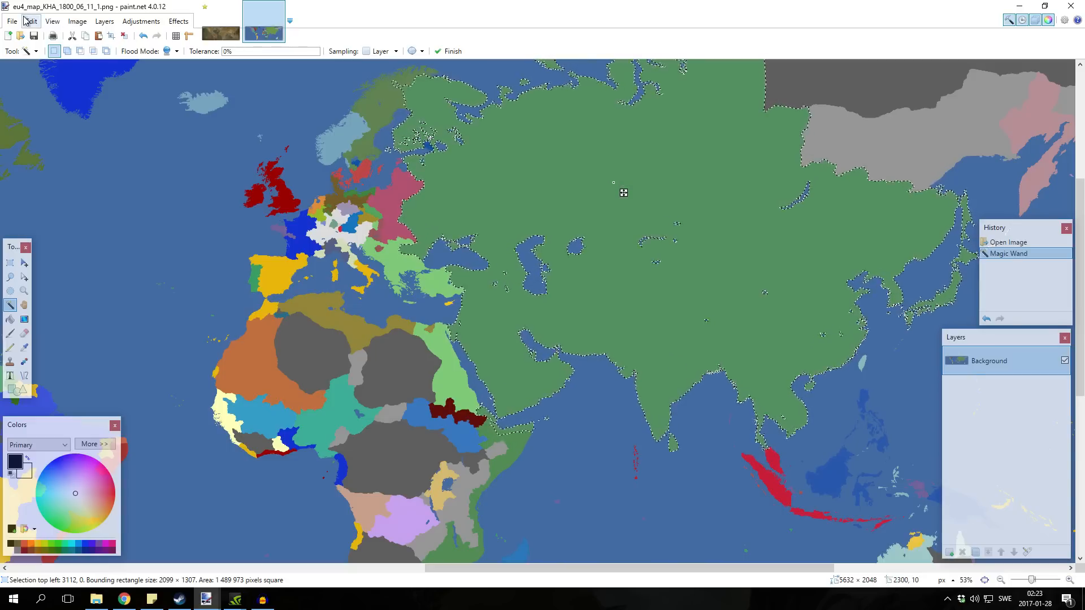
pyautogui.click(220, 22)
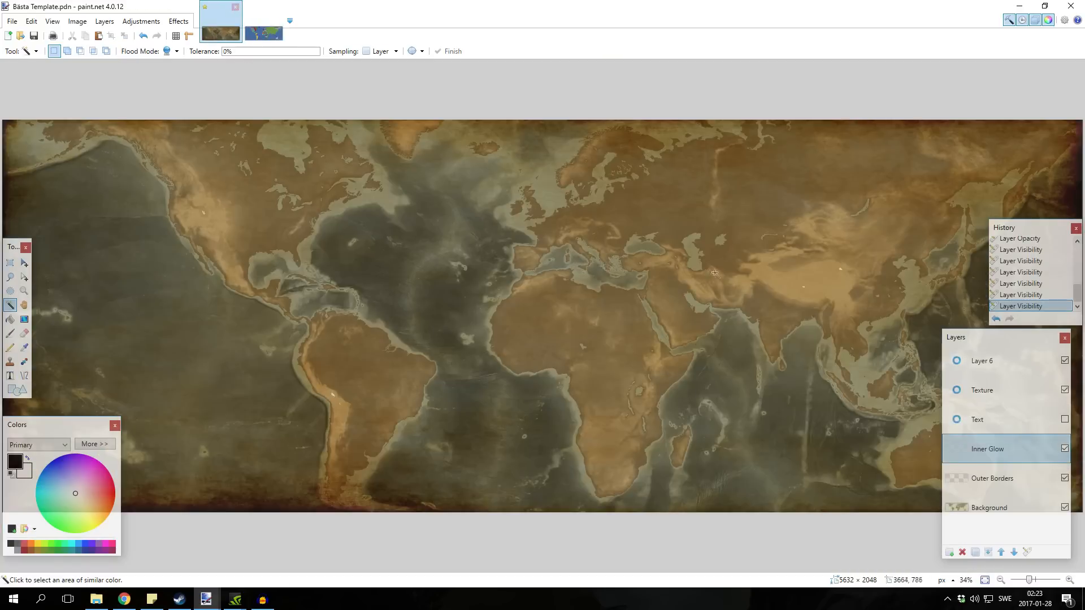
# Make the Outer Borders layer active to receive the empire shape.
pyautogui.click(991, 479)
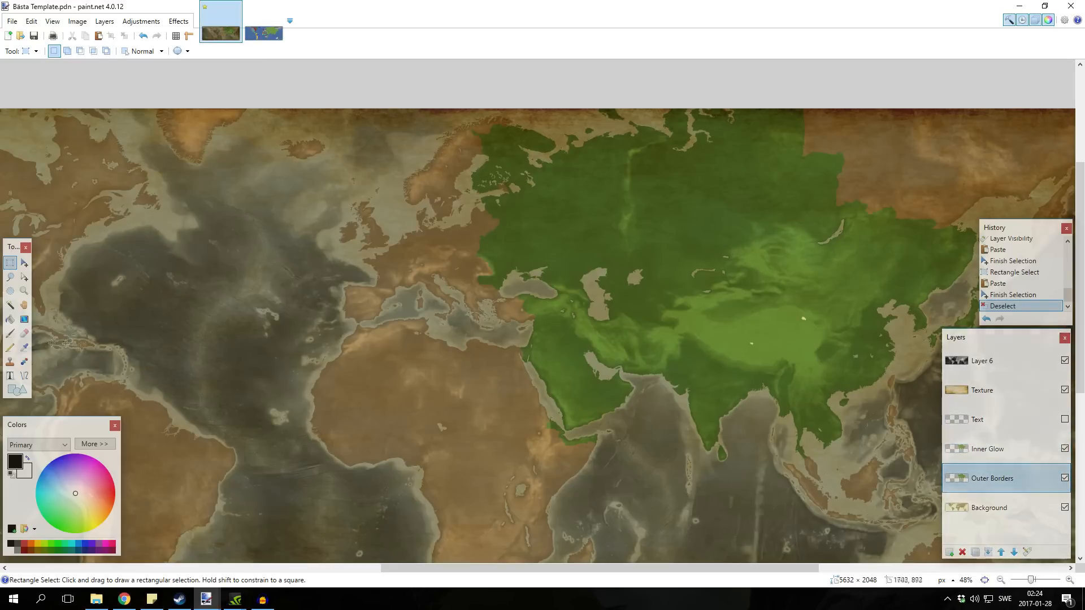
# Sample two empire greens as primary and secondary colours, then bring up Object Edge.
pyautogui.click(24, 348)
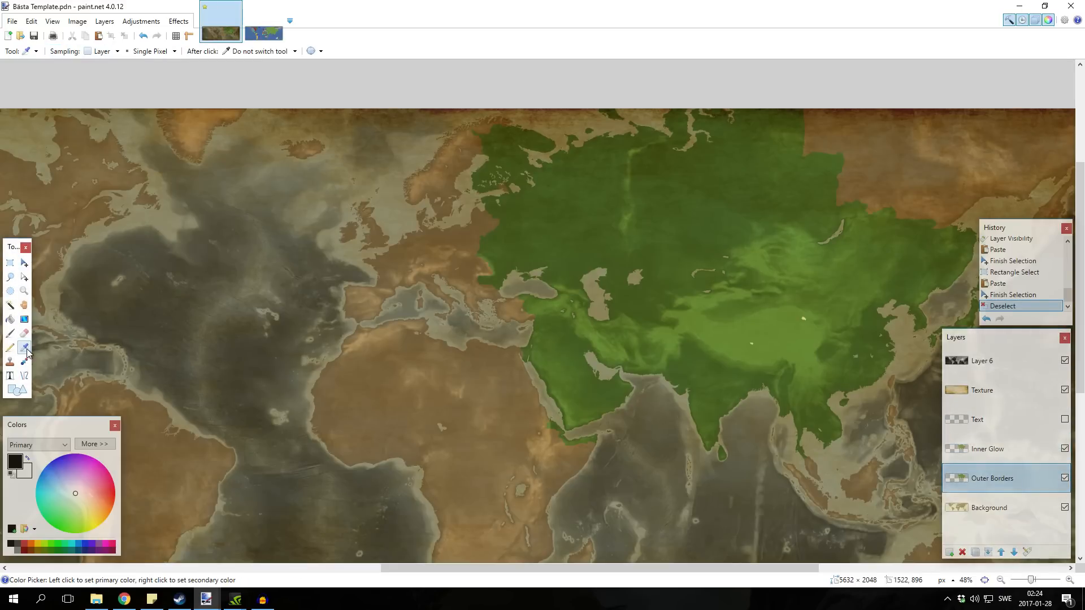
pyautogui.moveTo(24, 347)
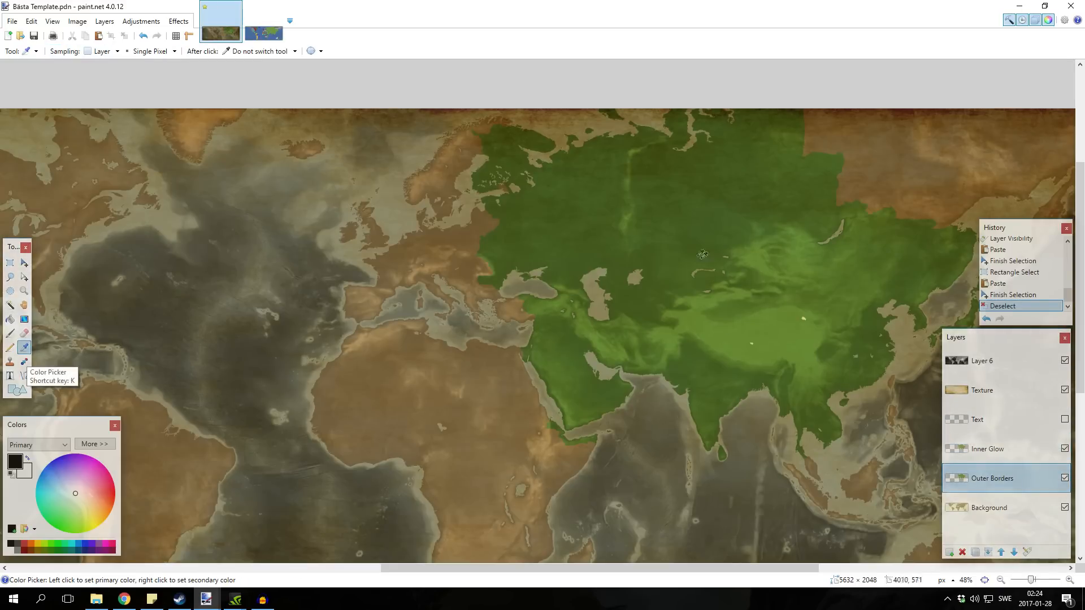
pyautogui.rightClick(786, 294)
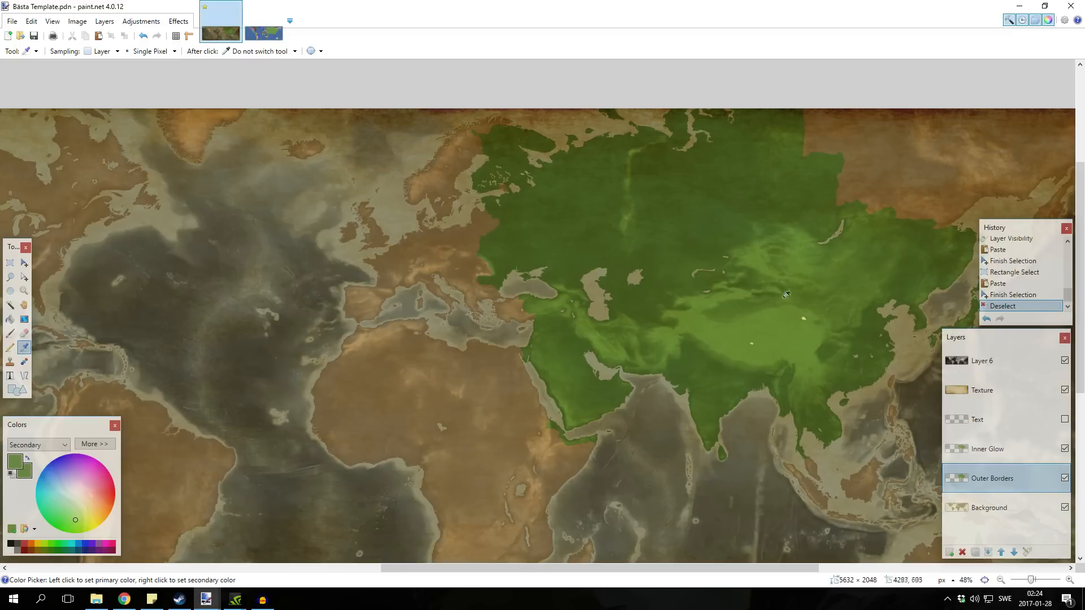
pyautogui.click(179, 21)
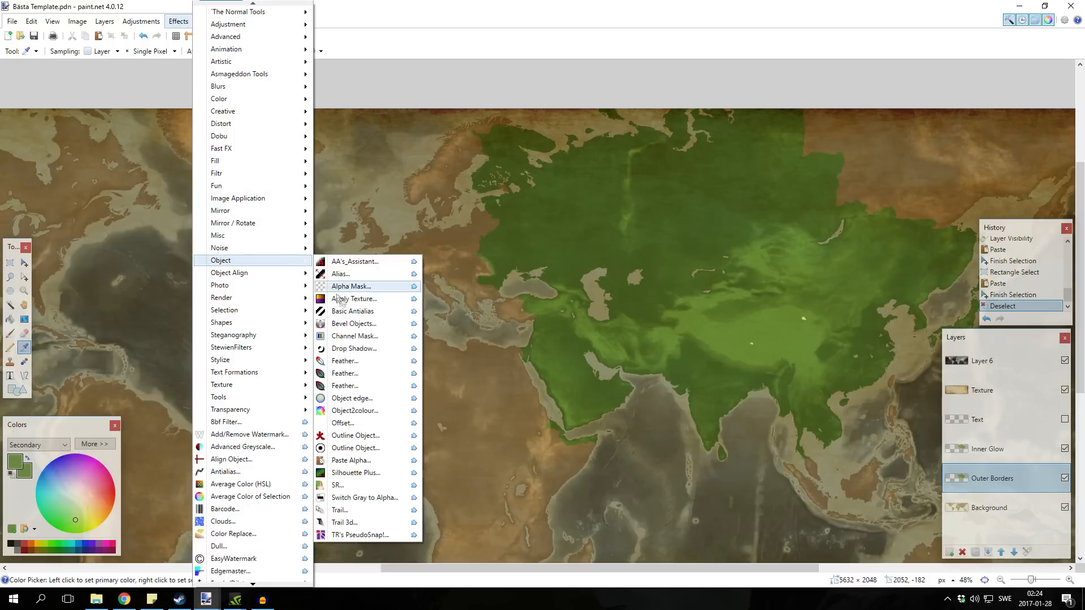
pyautogui.click(352, 398)
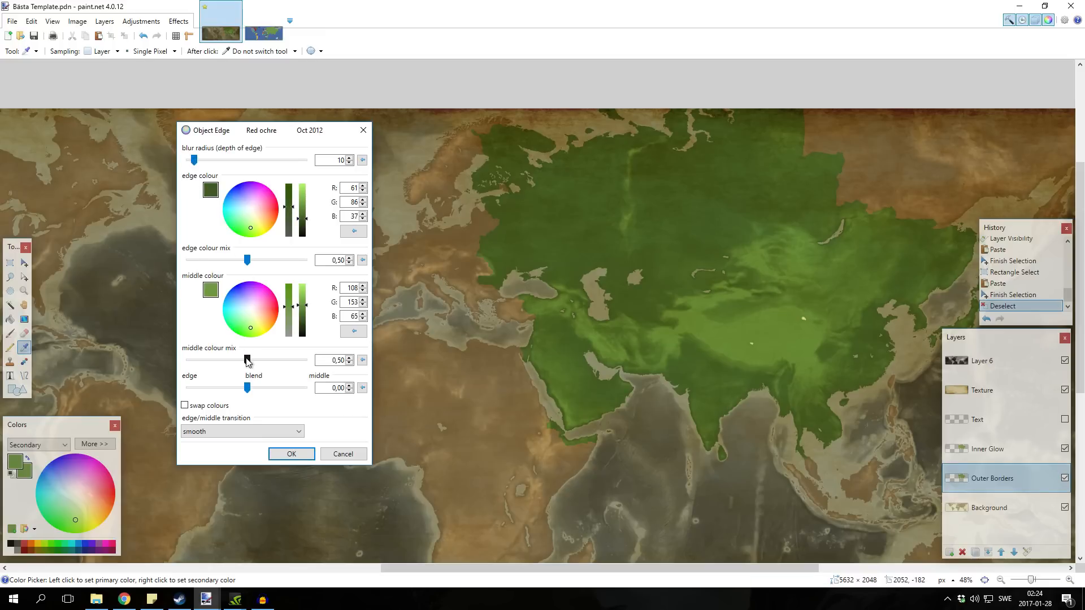
# Apply Object Edge with depth 51, edge mix 0.60 and an edge-leaning blend.
pyautogui.moveTo(248, 388); pyautogui.dragTo(231, 387)
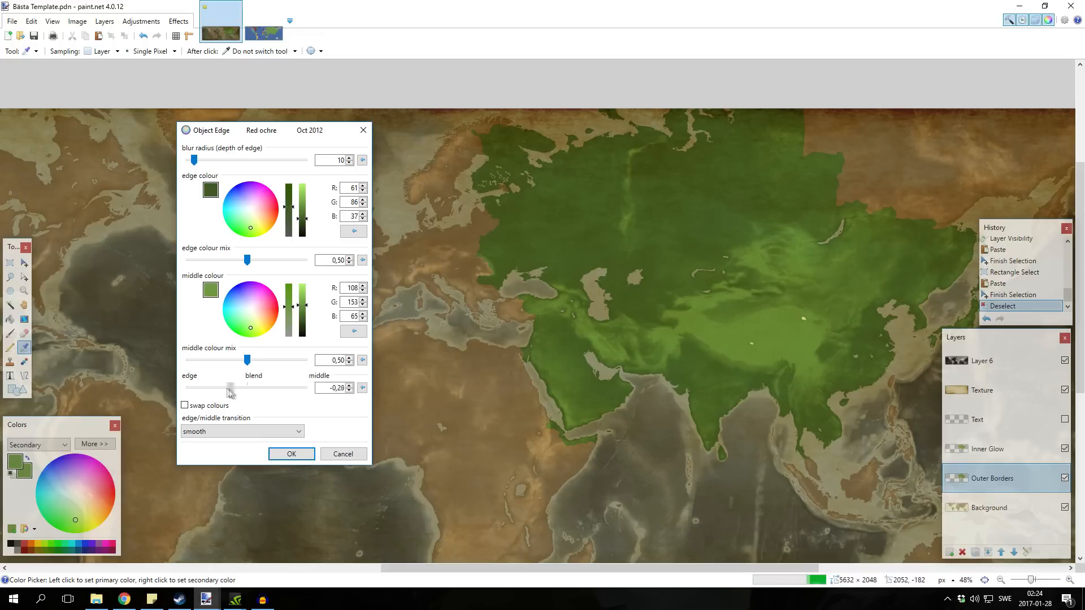
pyautogui.moveTo(231, 388); pyautogui.dragTo(223, 388)
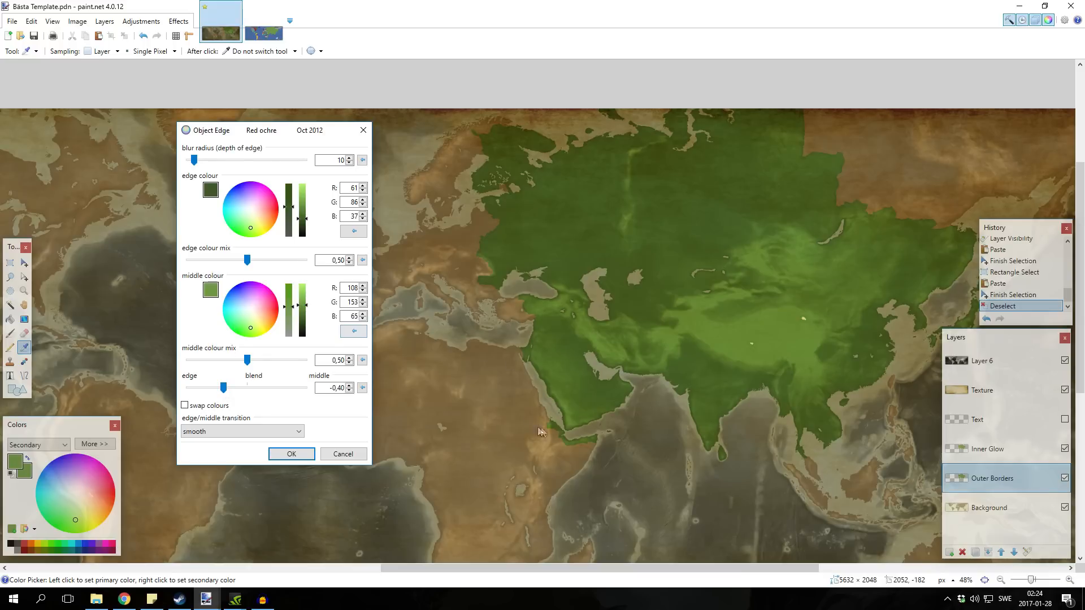
pyautogui.moveTo(194, 160); pyautogui.dragTo(203, 160)
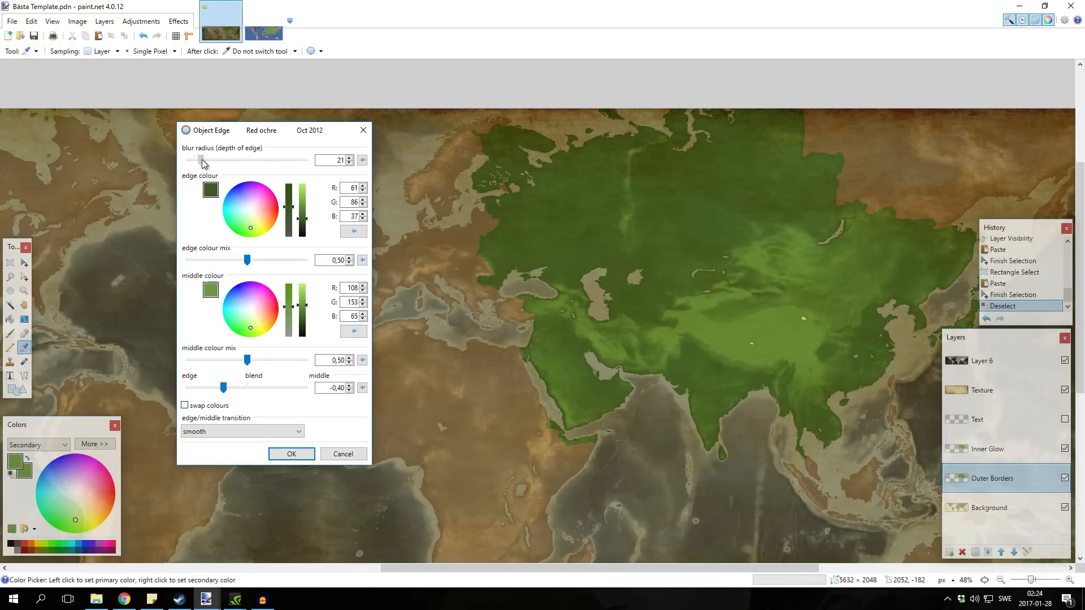
pyautogui.moveTo(194, 160); pyautogui.dragTo(209, 160)
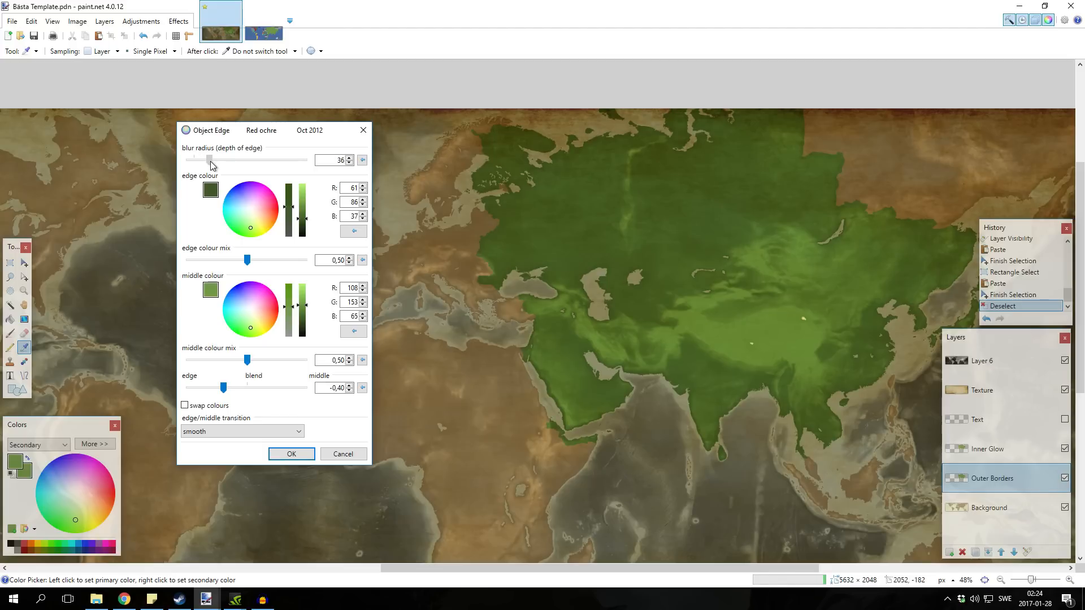
pyautogui.moveTo(207, 160); pyautogui.dragTo(222, 160)
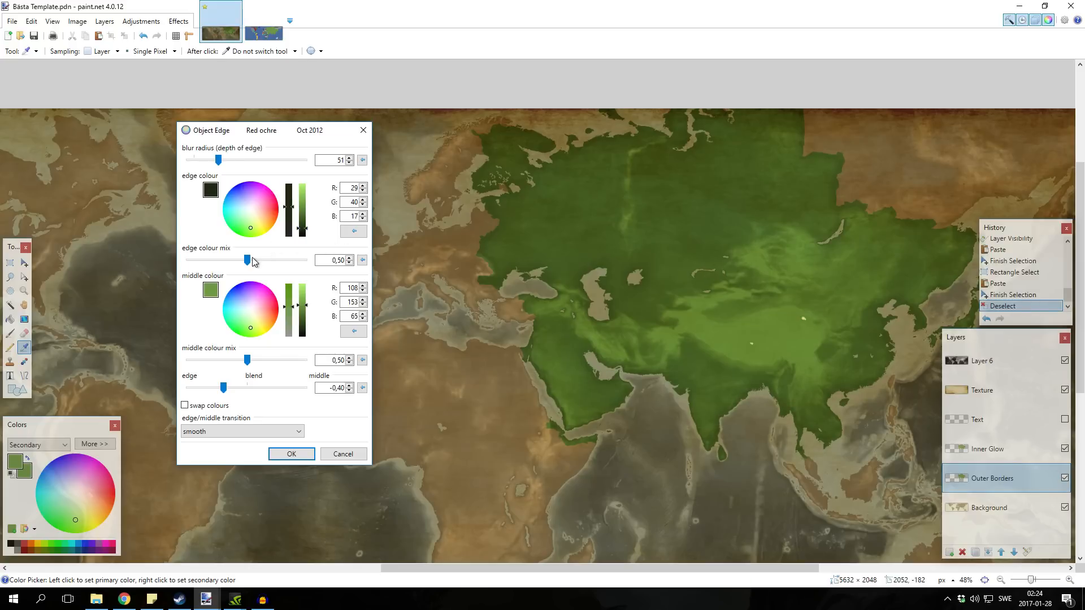
pyautogui.moveTo(247, 260); pyautogui.dragTo(229, 260)
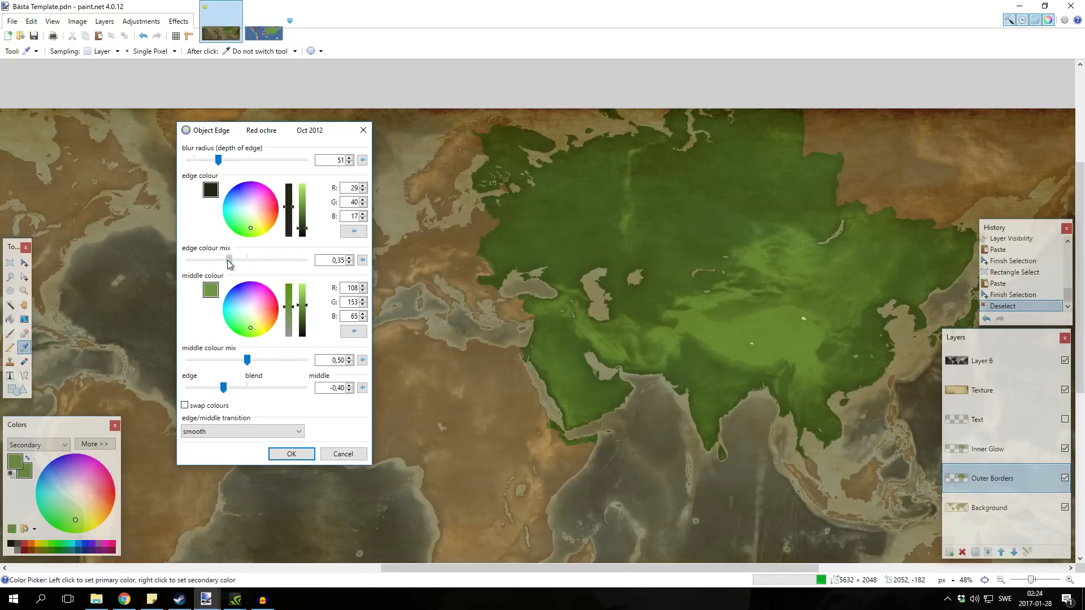
pyautogui.moveTo(230, 260); pyautogui.dragTo(272, 260)
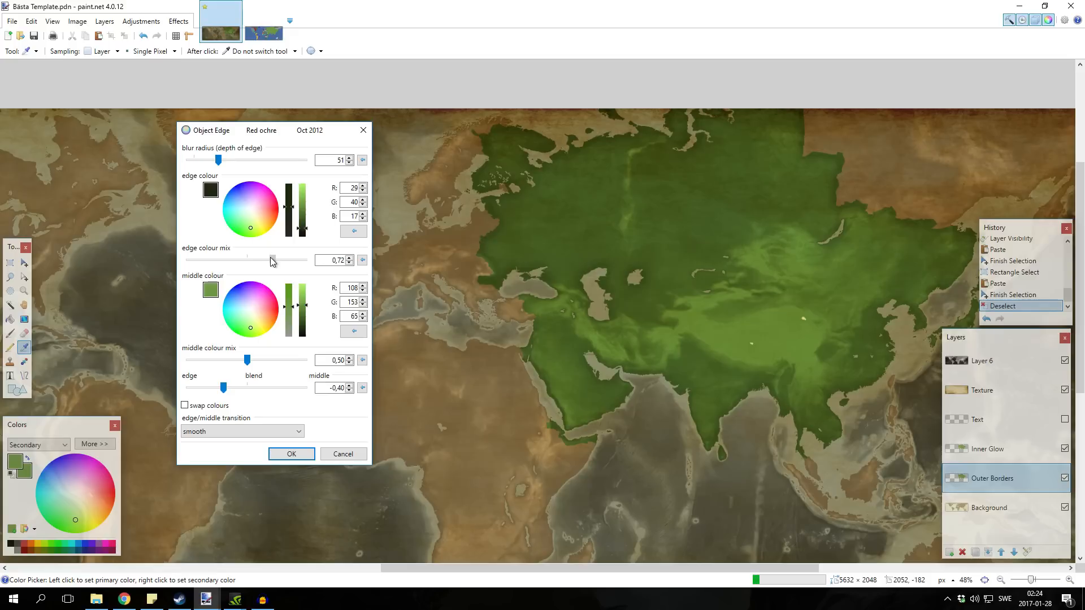
pyautogui.moveTo(272, 260); pyautogui.dragTo(257, 260)
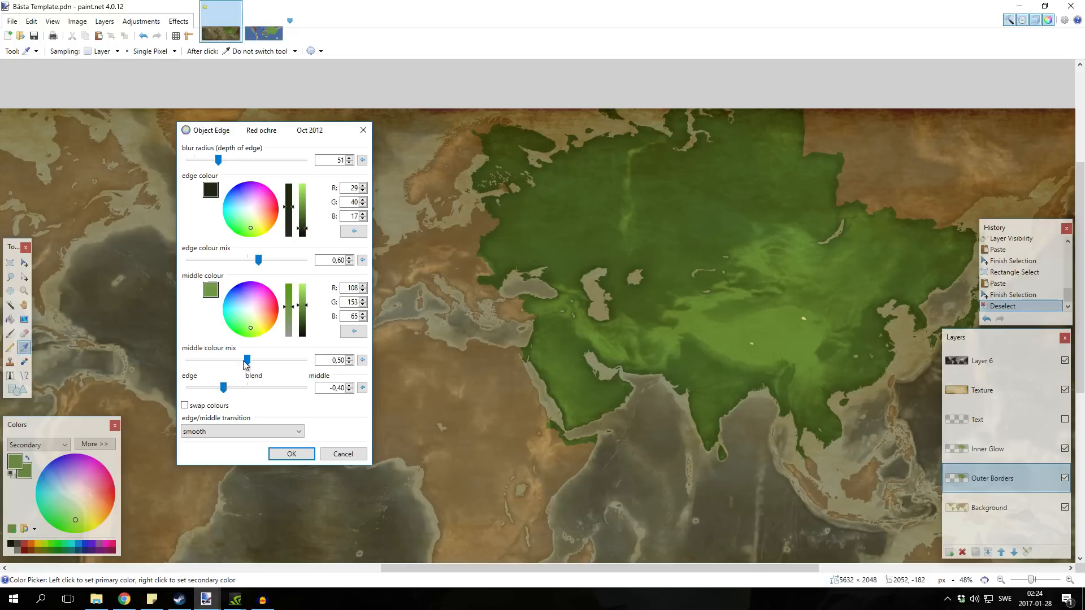
pyautogui.moveTo(246, 388); pyautogui.dragTo(216, 388)
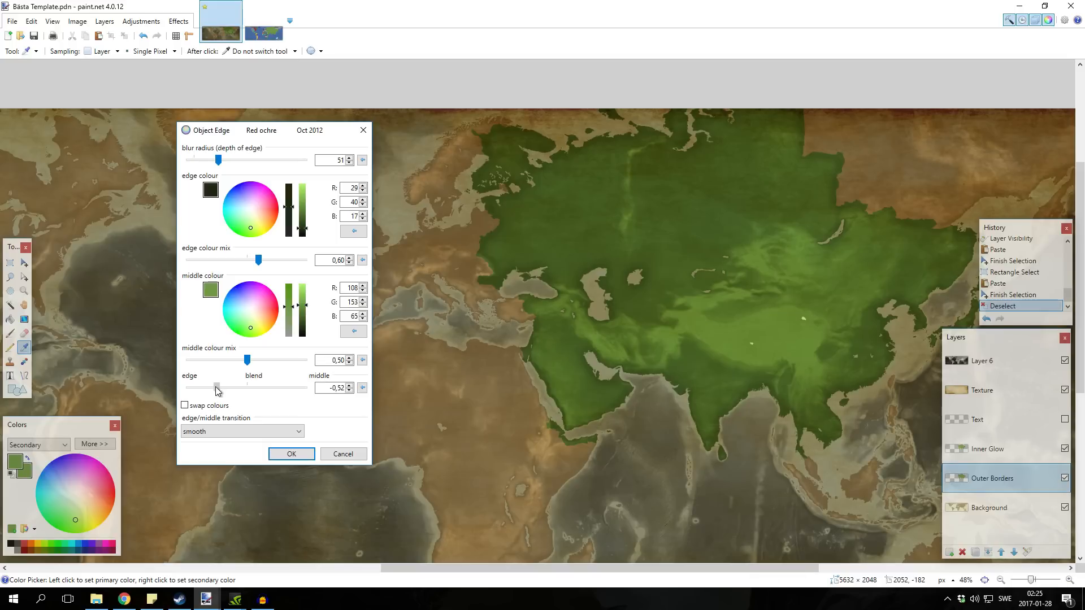
pyautogui.click(291, 454)
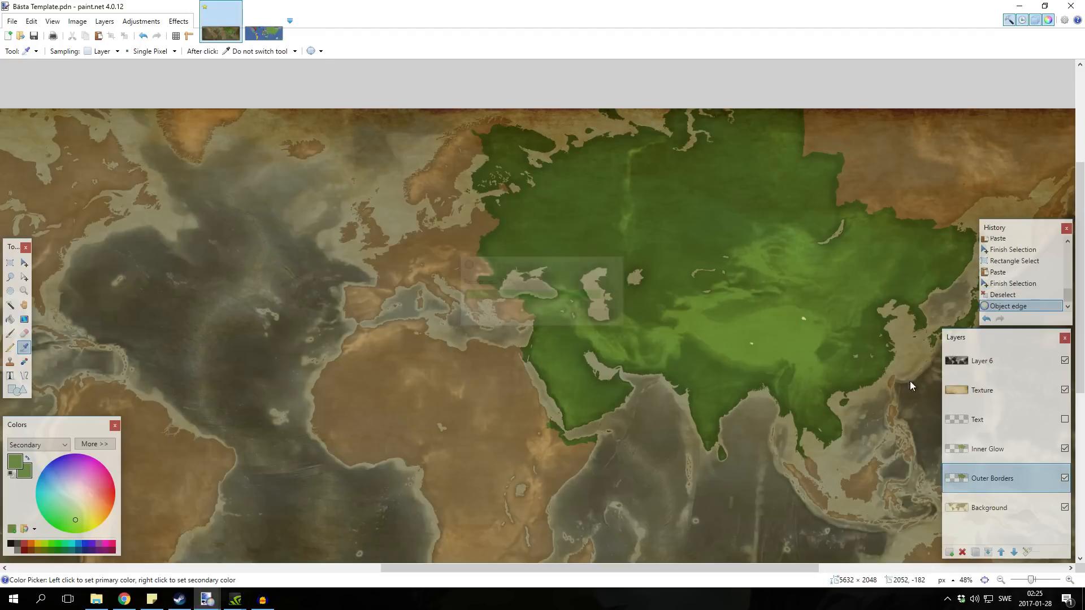
# Select the Inner Glow layer and open the Object Edge effect.
pyautogui.click(1003, 294)
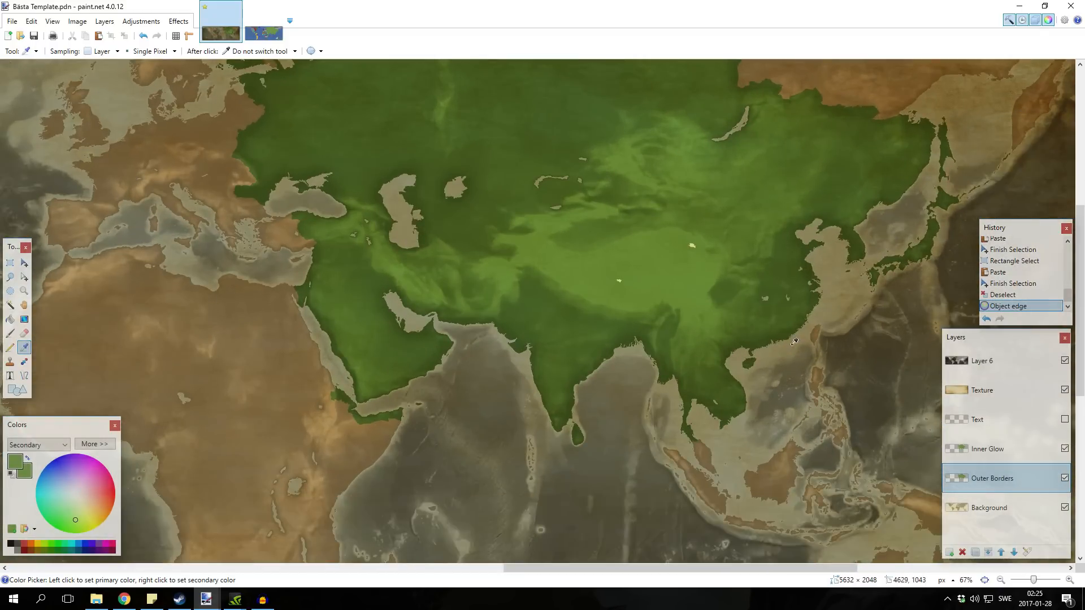
pyautogui.scroll(-3)
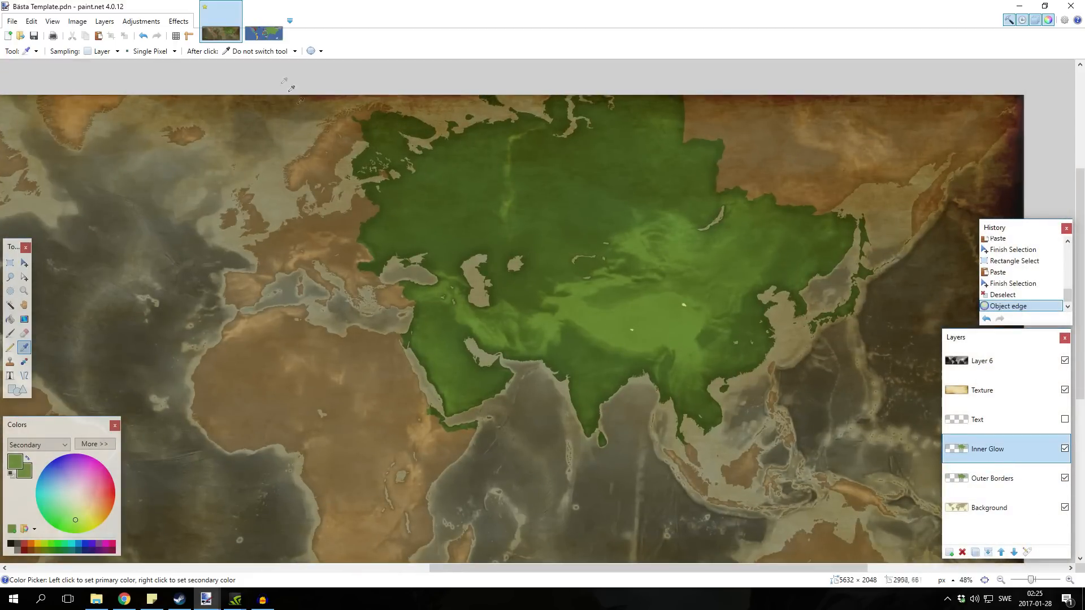
pyautogui.moveTo(345, 376)
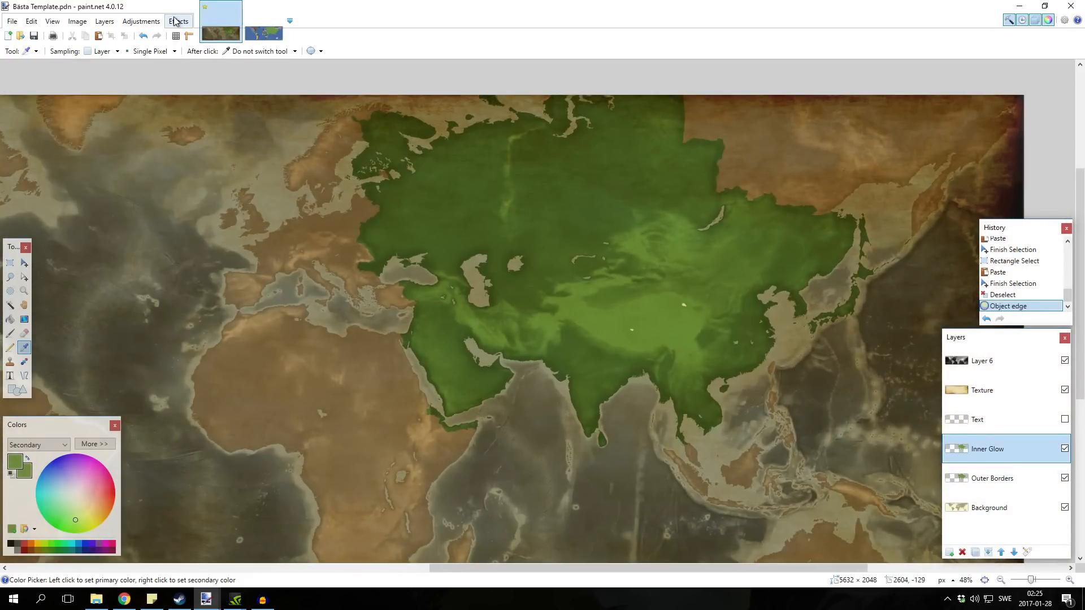
pyautogui.click(179, 21)
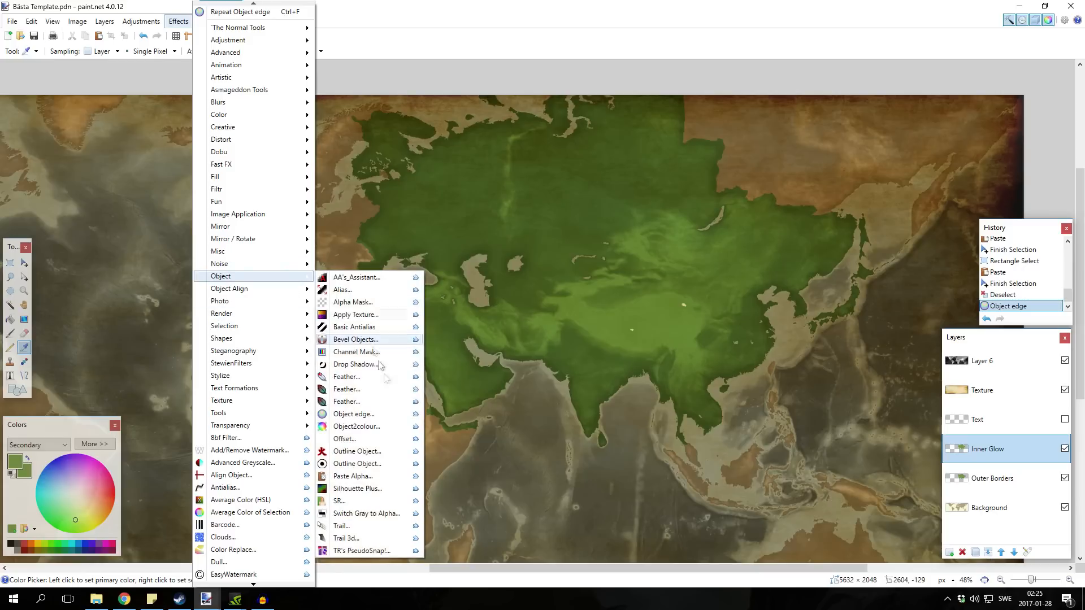
pyautogui.click(353, 413)
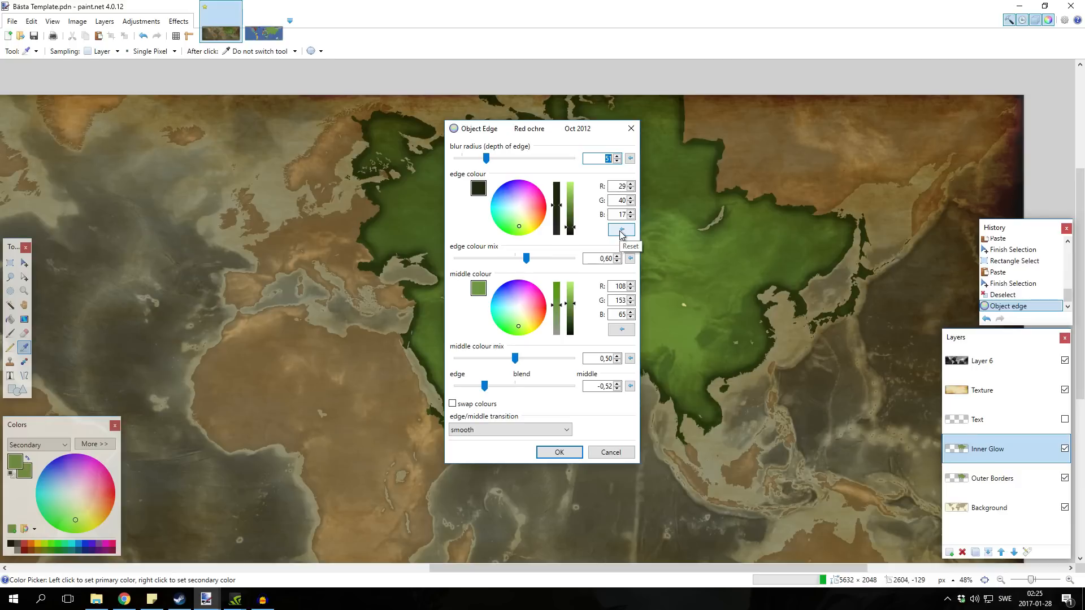
# Reset the edge colour and set glow depth 151, middle mix 0.65, middle-leaning blend.
pyautogui.click(621, 229)
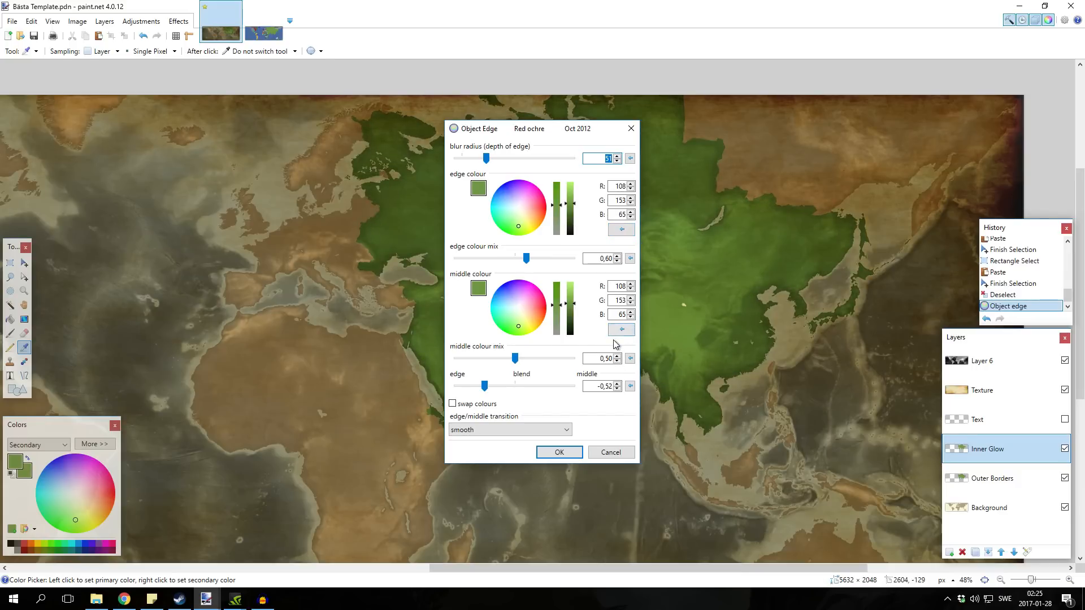
pyautogui.moveTo(542, 128); pyautogui.dragTo(183, 130)
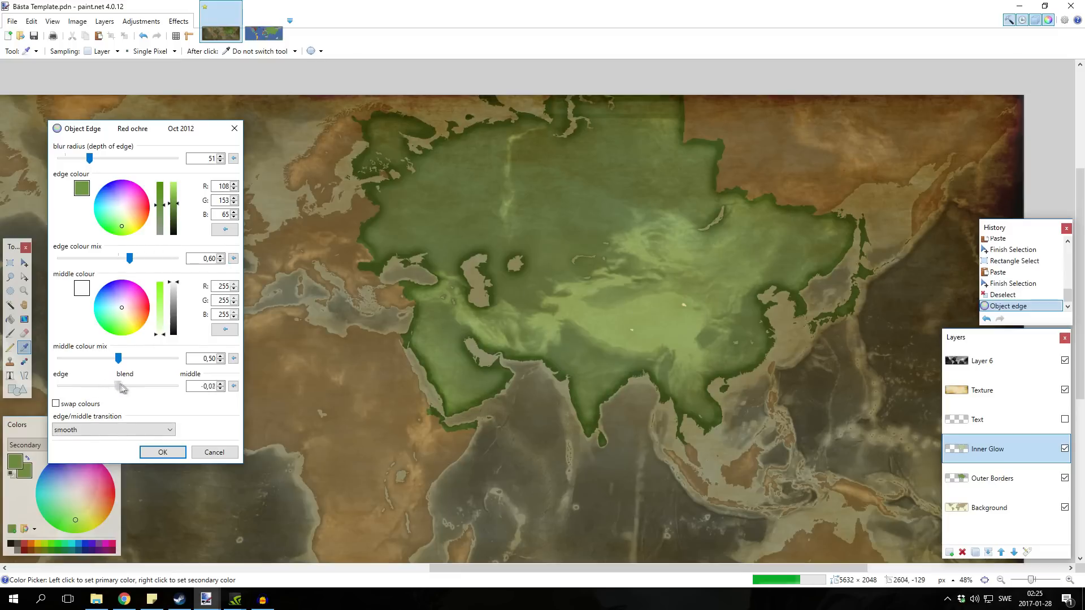
pyautogui.moveTo(120, 386); pyautogui.dragTo(160, 386)
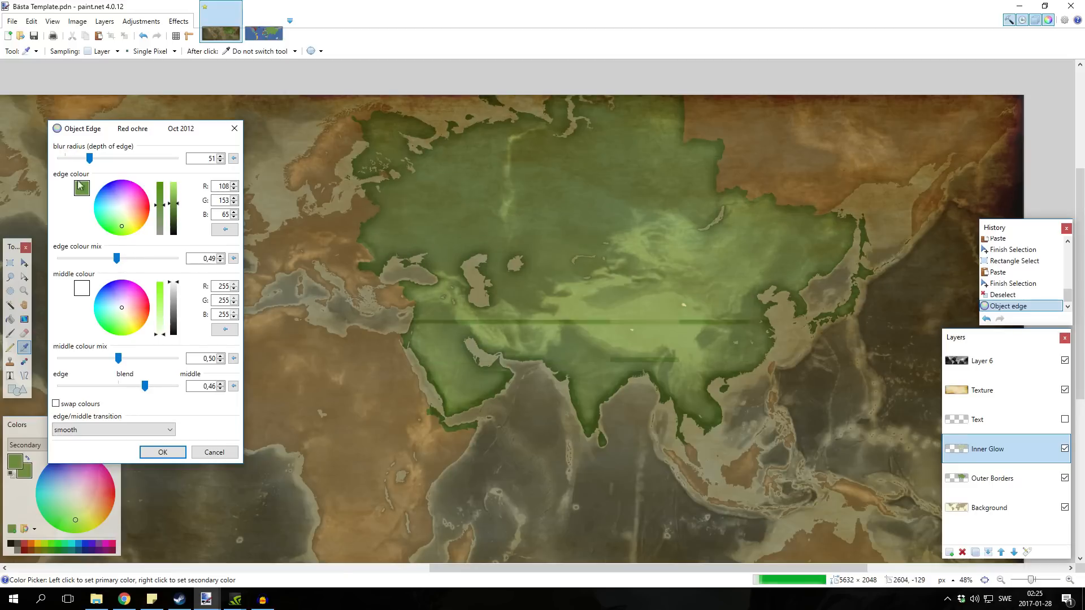
pyautogui.moveTo(89, 158); pyautogui.dragTo(147, 158)
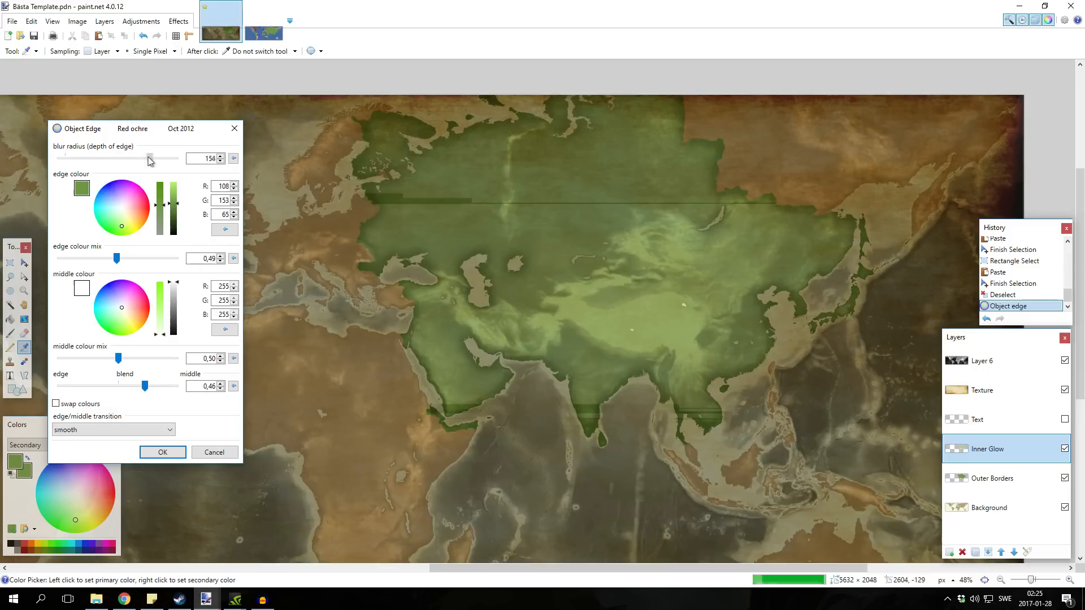
pyautogui.moveTo(149, 158); pyautogui.dragTo(145, 158)
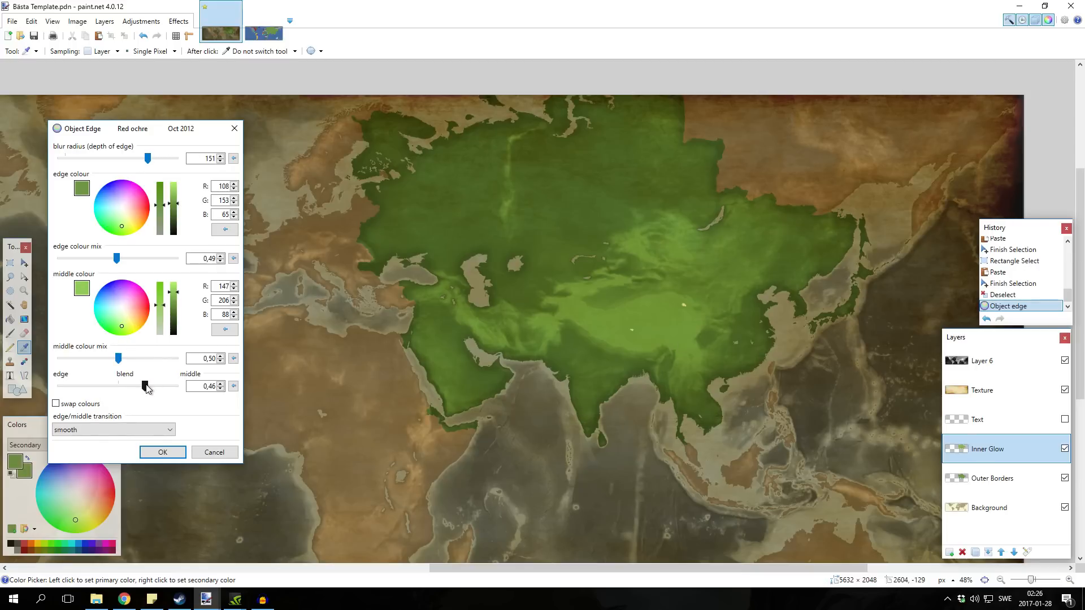
pyautogui.moveTo(97, 358); pyautogui.dragTo(142, 358)
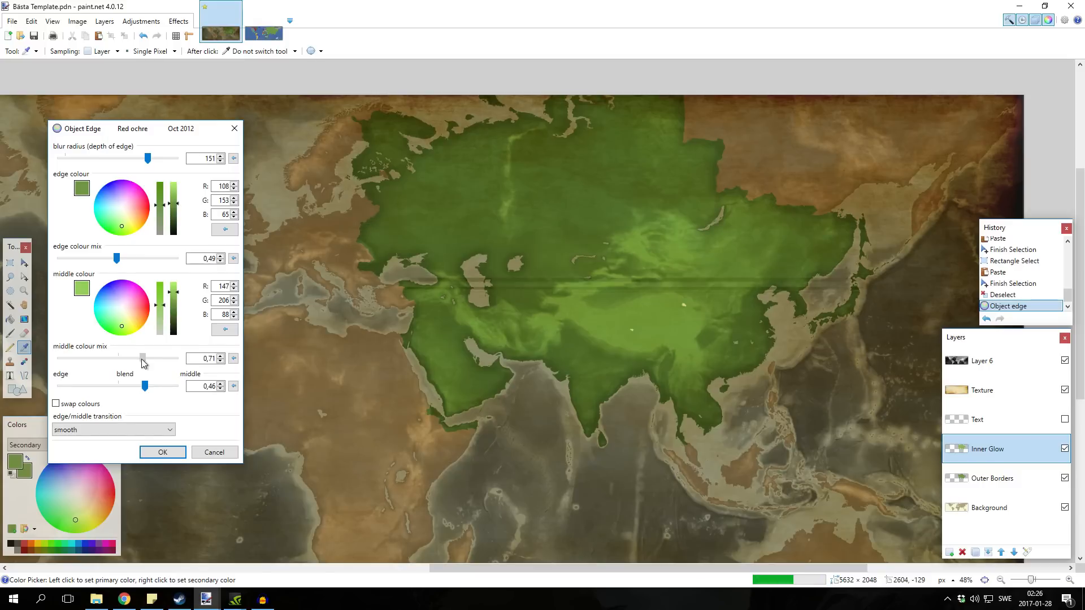
pyautogui.moveTo(144, 358); pyautogui.dragTo(135, 358)
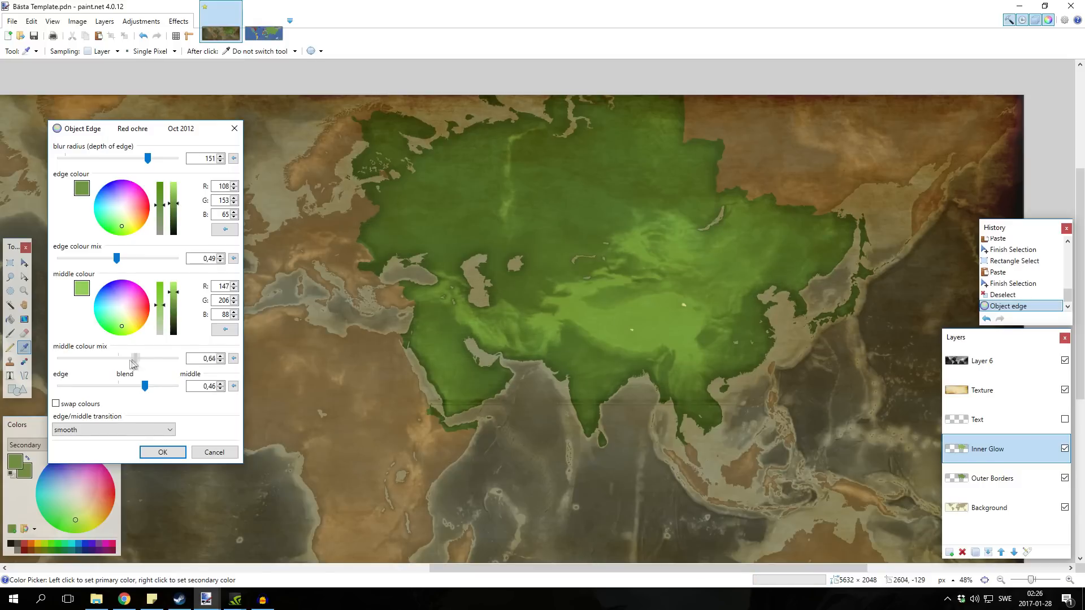
pyautogui.moveTo(132, 358); pyautogui.dragTo(136, 358)
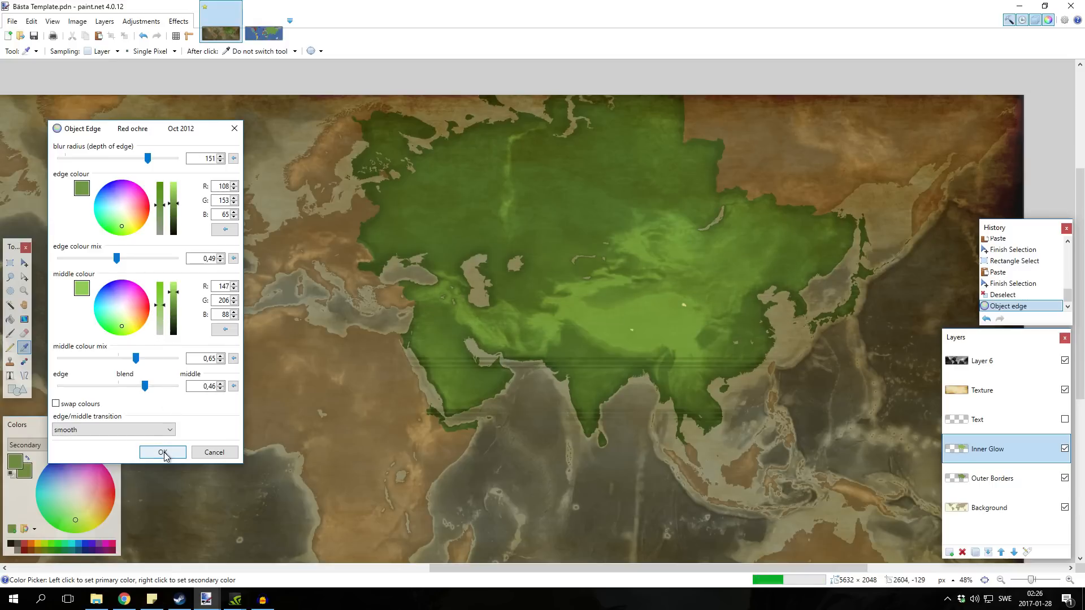
# Confirm the light-green Object Edge glow on the Inner Glow layer and let it render.
pyautogui.click(162, 452)
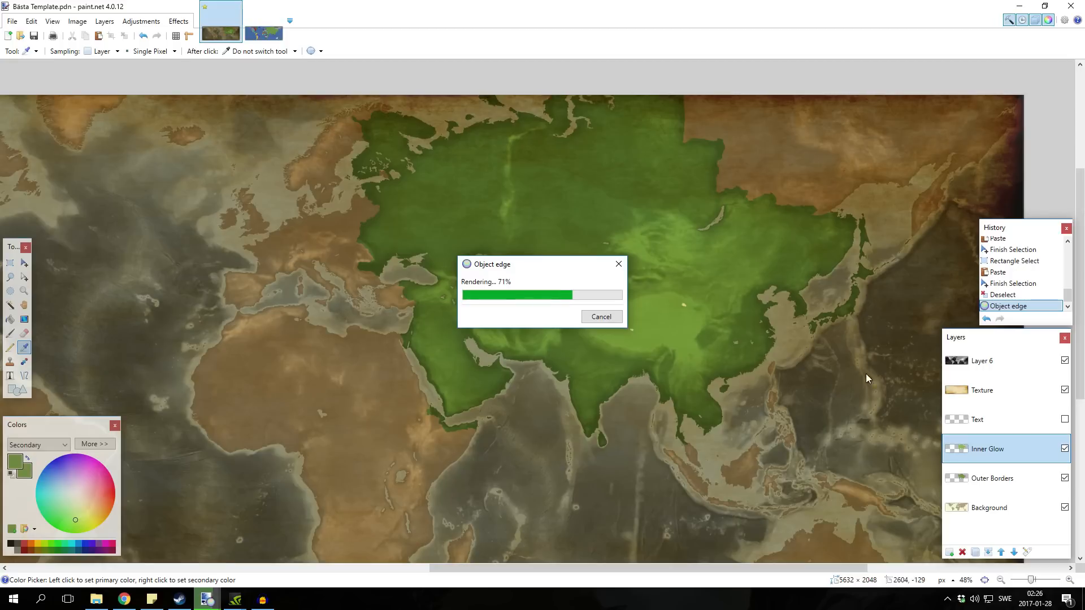
pyautogui.moveTo(967, 200)
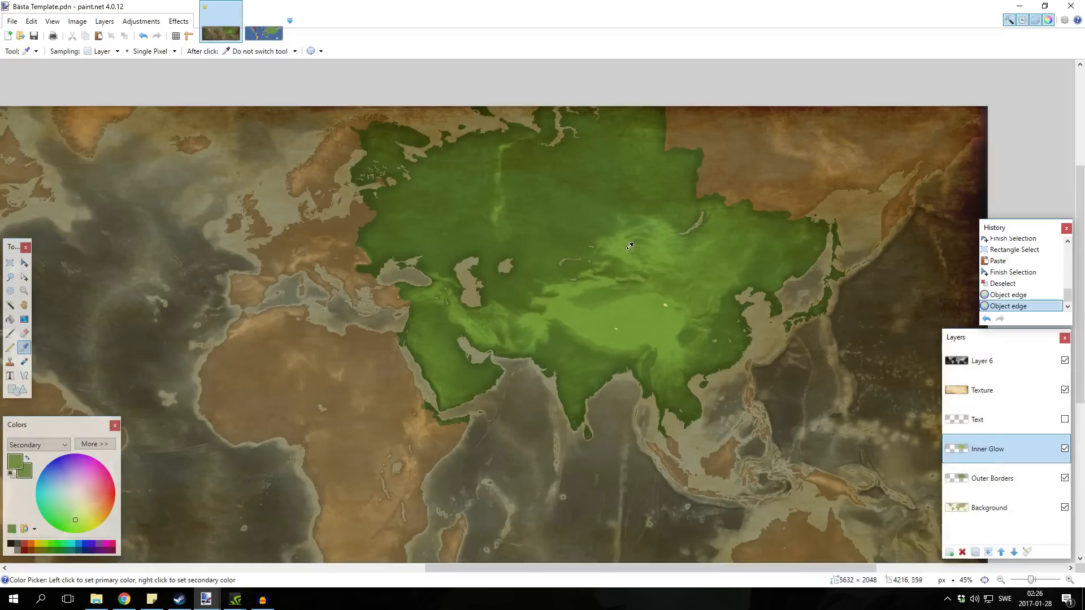
pyautogui.click(178, 21)
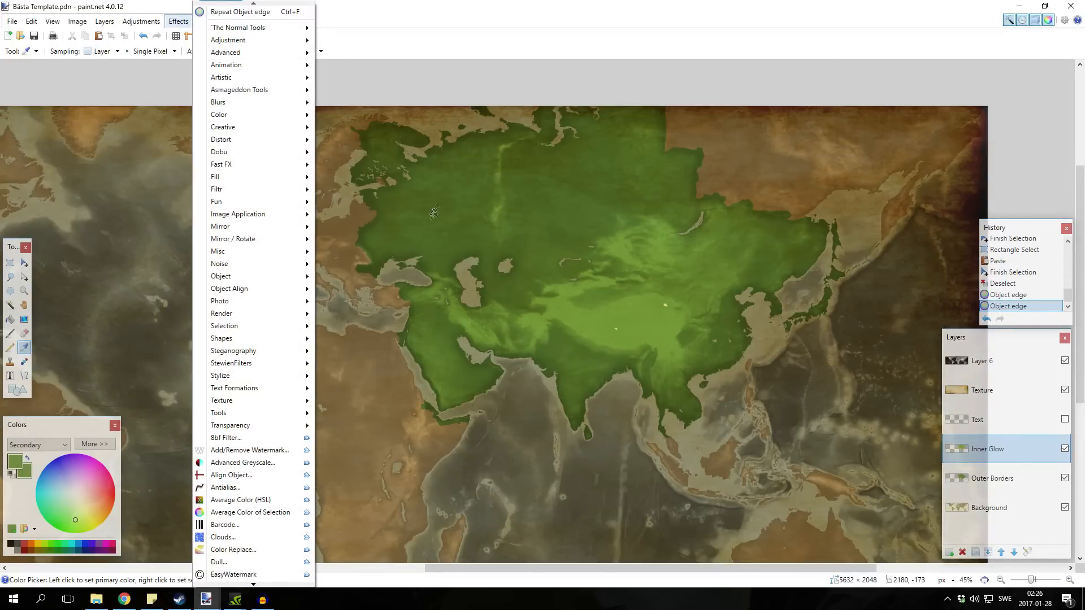
pyautogui.moveTo(554, 216)
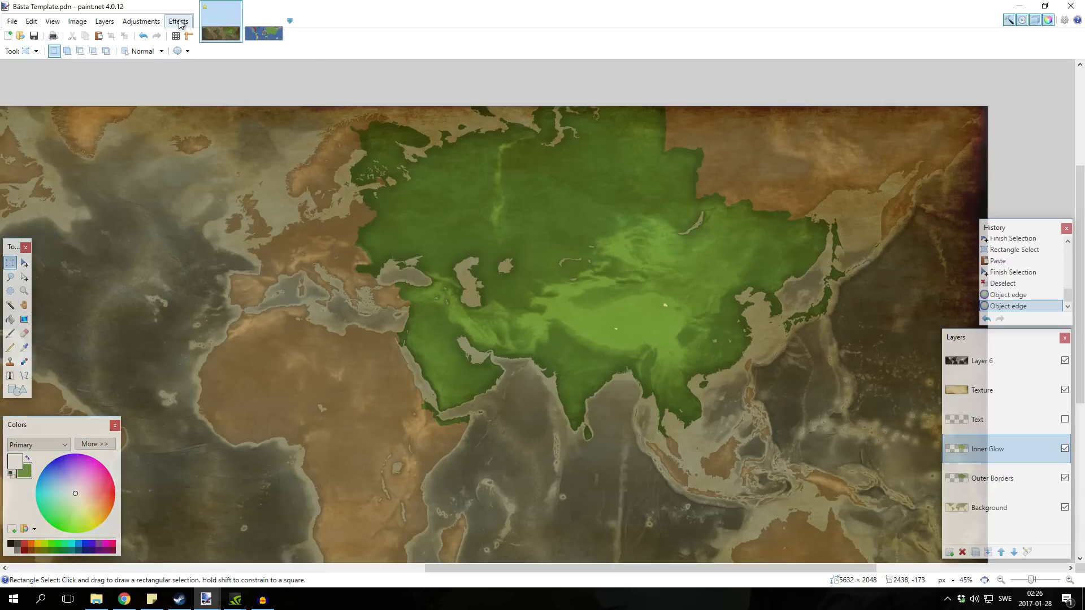
# Try a circle-text 'Mongolia' label in CapitalisTypOasis, then cancel it.
pyautogui.click(178, 21)
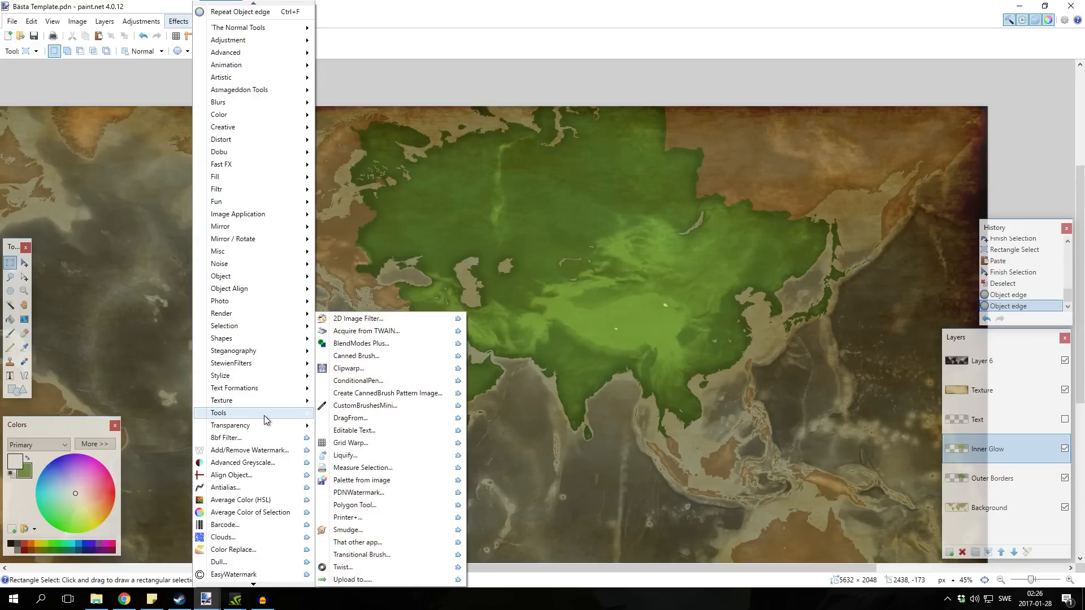
pyautogui.moveTo(222, 400)
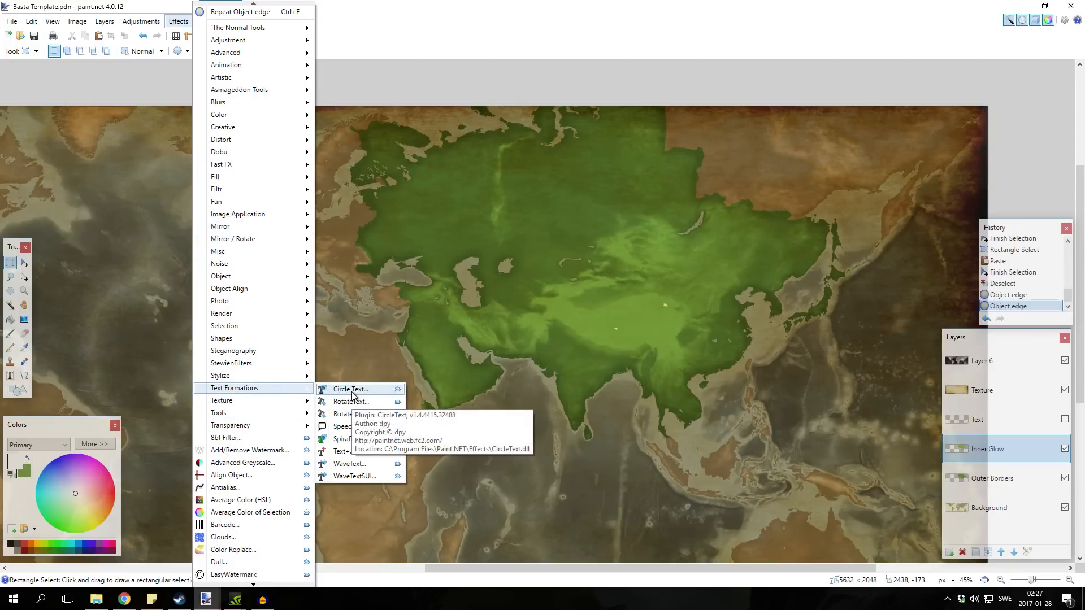
pyautogui.click(349, 389)
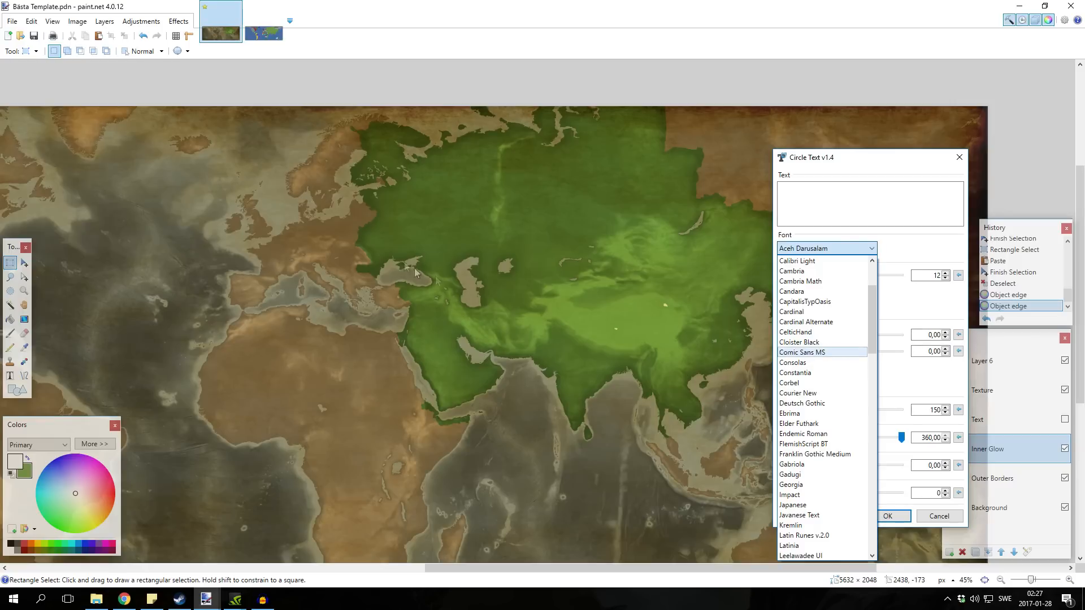
pyautogui.moveTo(831, 407)
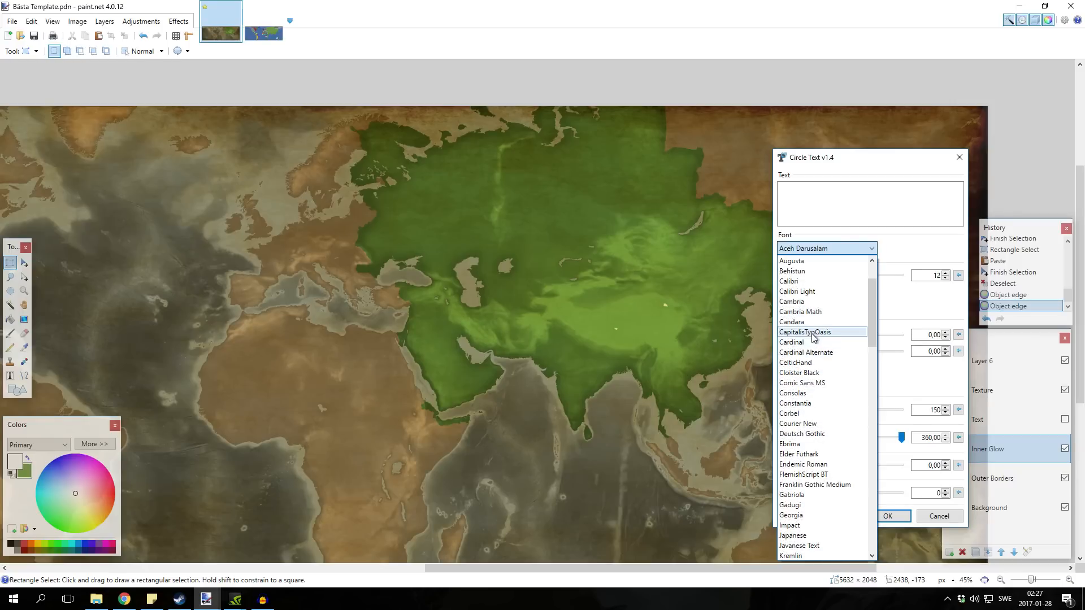
pyautogui.click(804, 332)
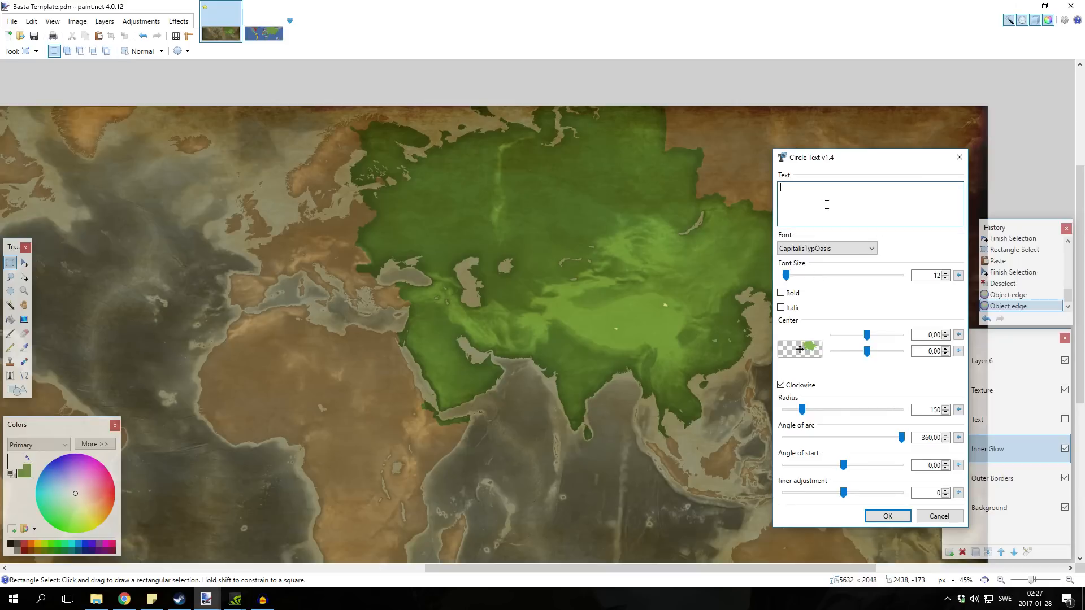
pyautogui.write('Mongol')
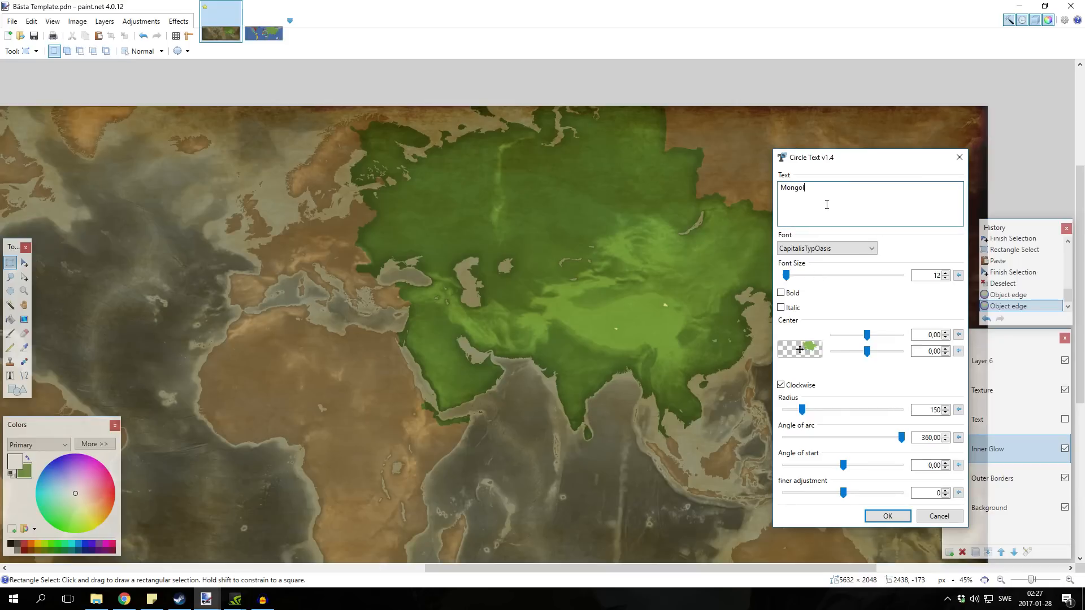
pyautogui.write('ia')
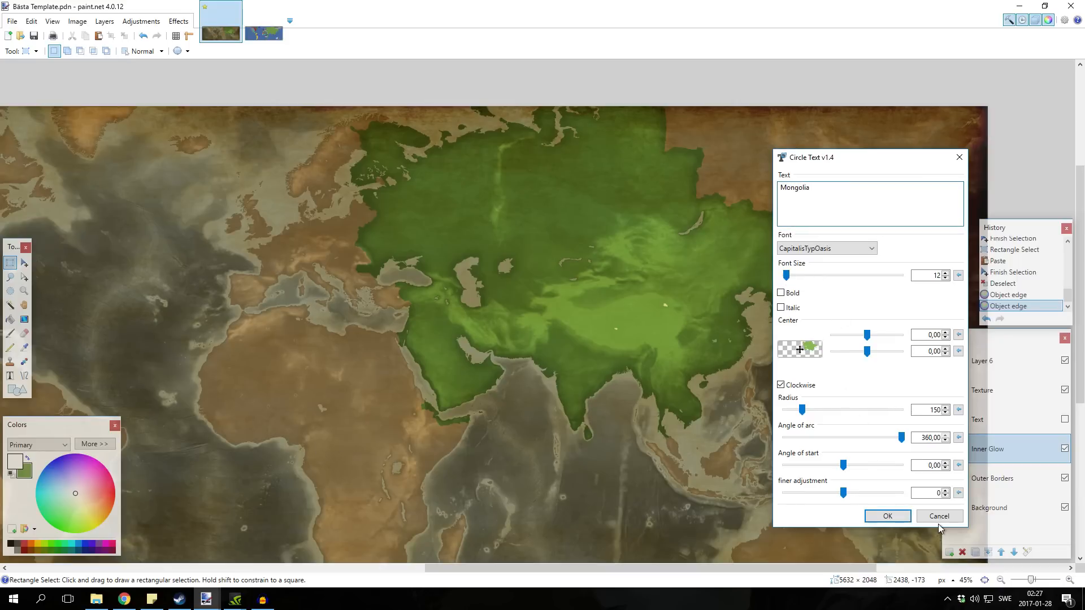
pyautogui.click(938, 516)
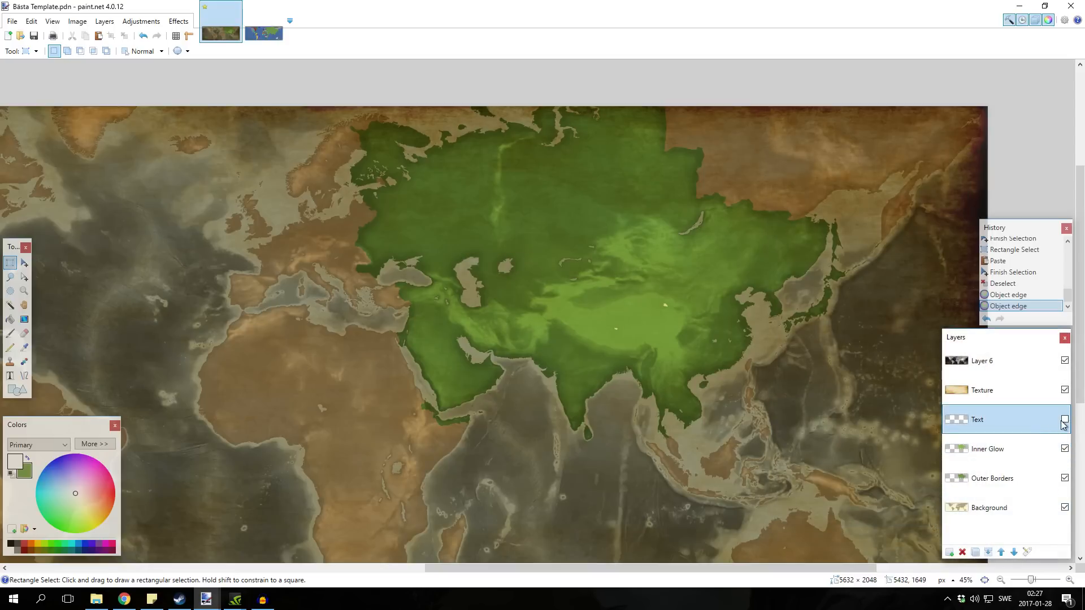
# Show the Text layer and preview circle text 'Mongolia' in CapitalisTypOasis at size 81.
pyautogui.click(1065, 419)
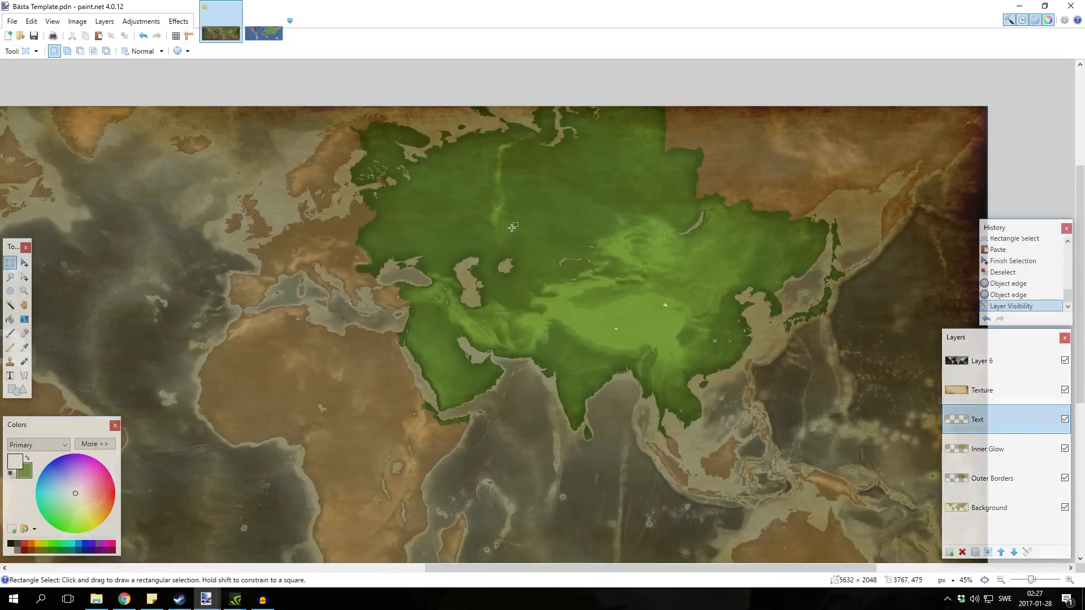
pyautogui.click(178, 21)
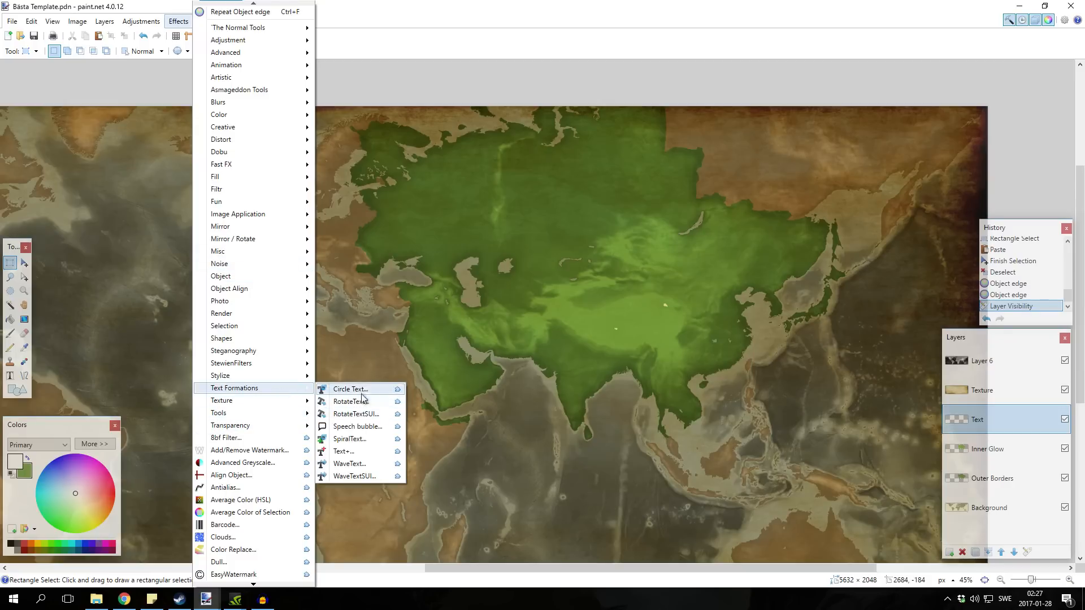
pyautogui.click(349, 389)
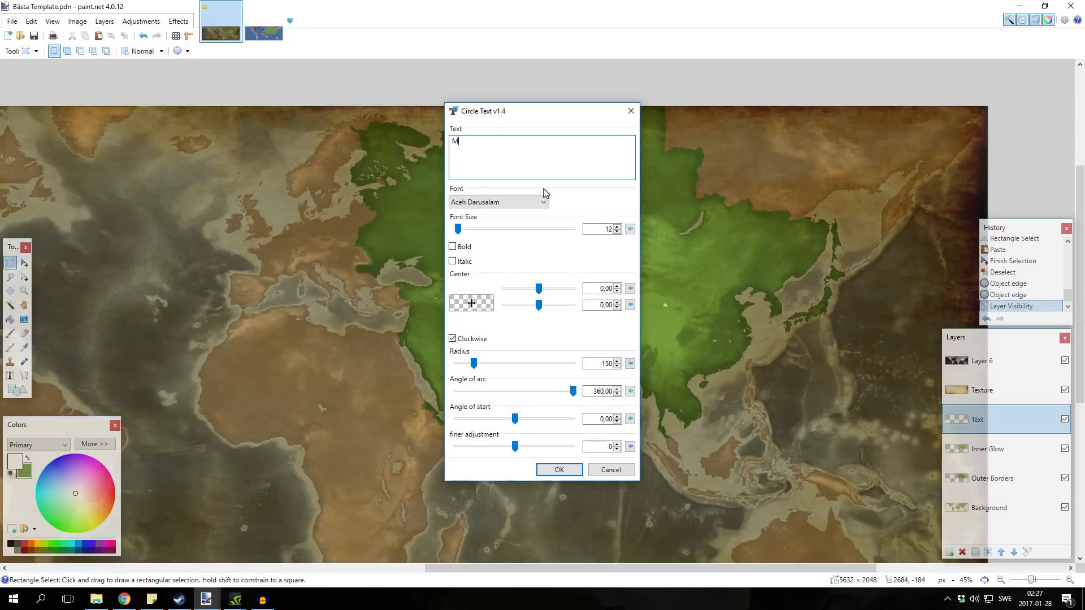
pyautogui.write('ongolia')
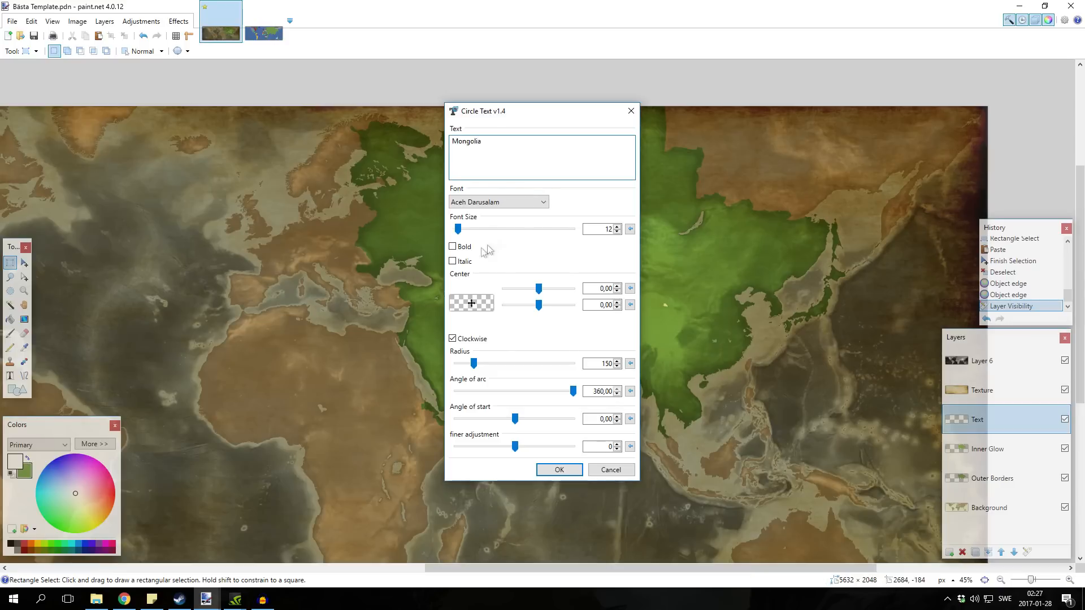
pyautogui.moveTo(458, 228); pyautogui.dragTo(471, 229)
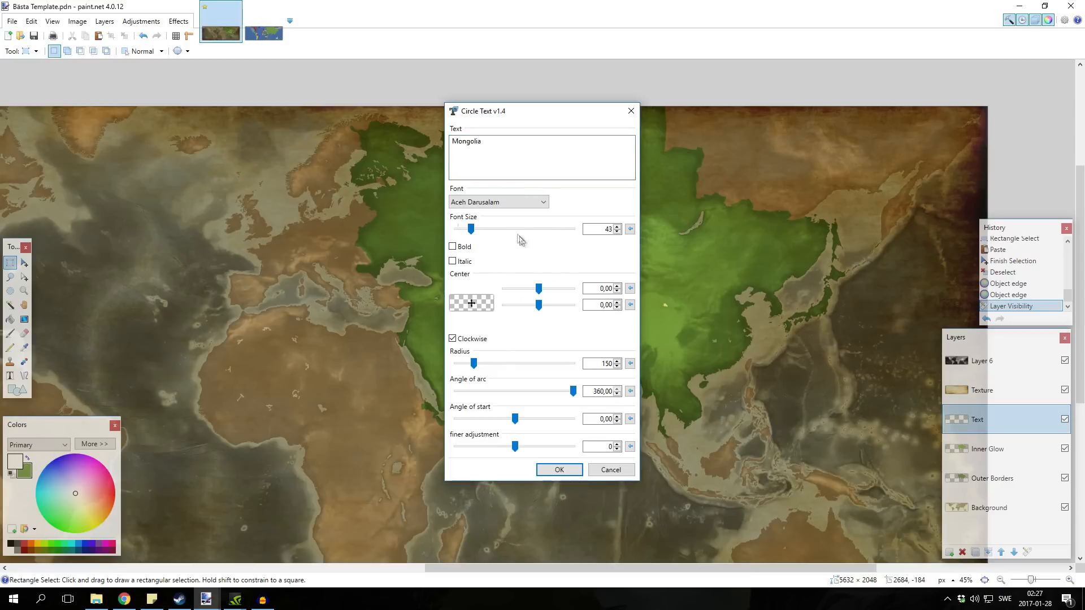
pyautogui.moveTo(471, 229); pyautogui.dragTo(486, 228)
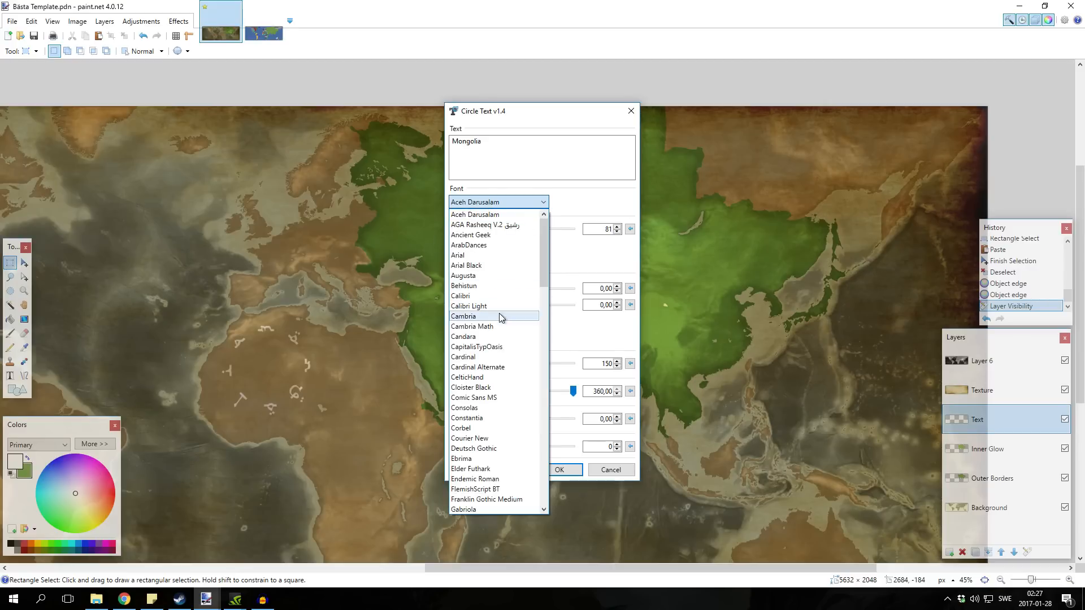
pyautogui.click(476, 347)
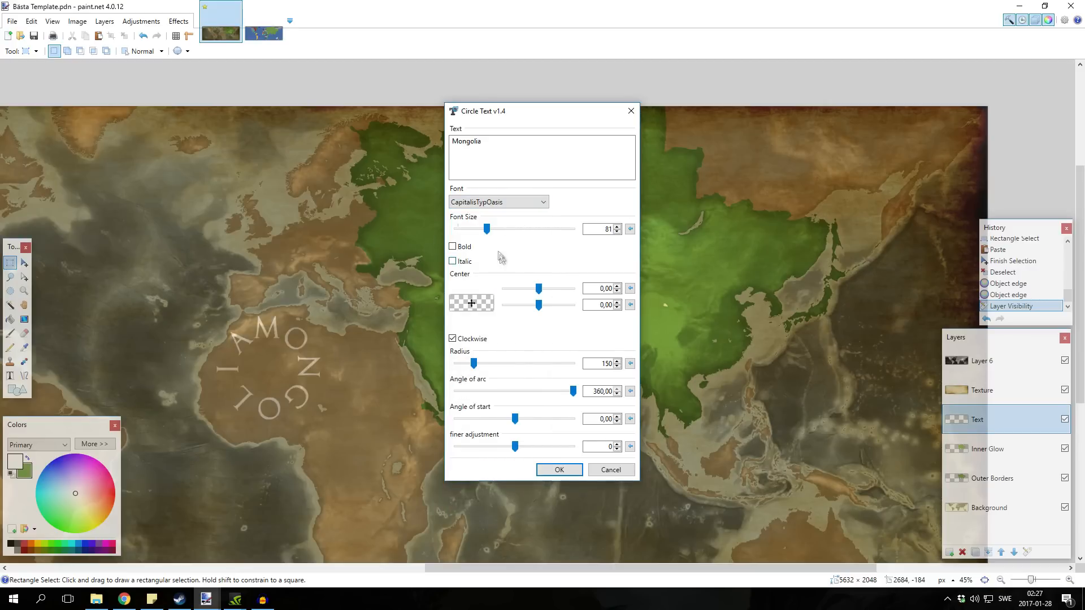
# Narrow the label's arc to about 72 degrees and adjust its centre, radius and start angle.
pyautogui.moveTo(573, 392); pyautogui.dragTo(538, 391)
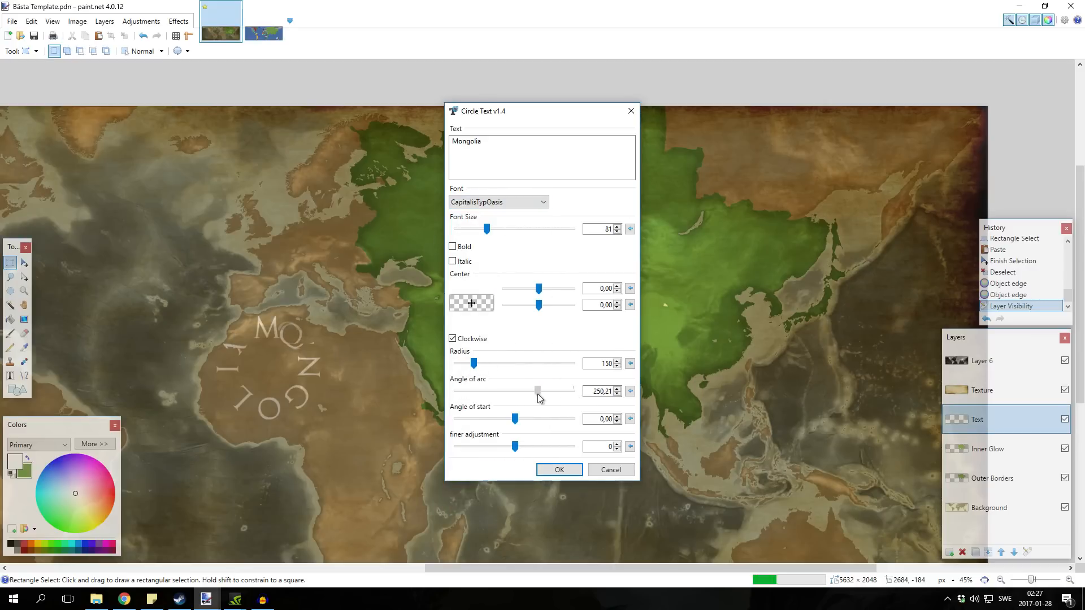
pyautogui.moveTo(537, 391); pyautogui.dragTo(479, 391)
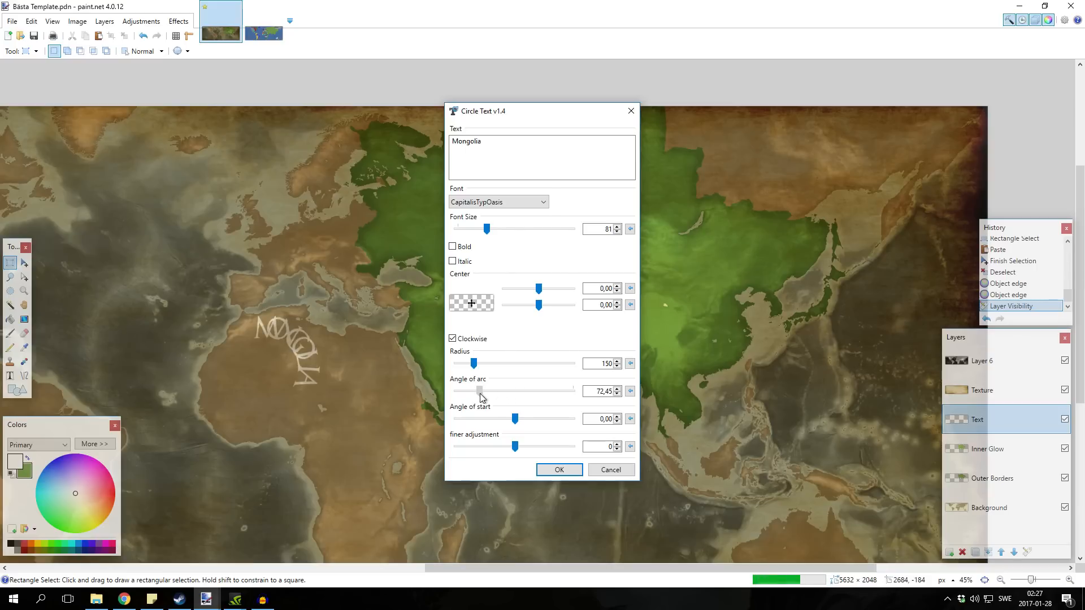
pyautogui.moveTo(475, 363); pyautogui.dragTo(547, 364)
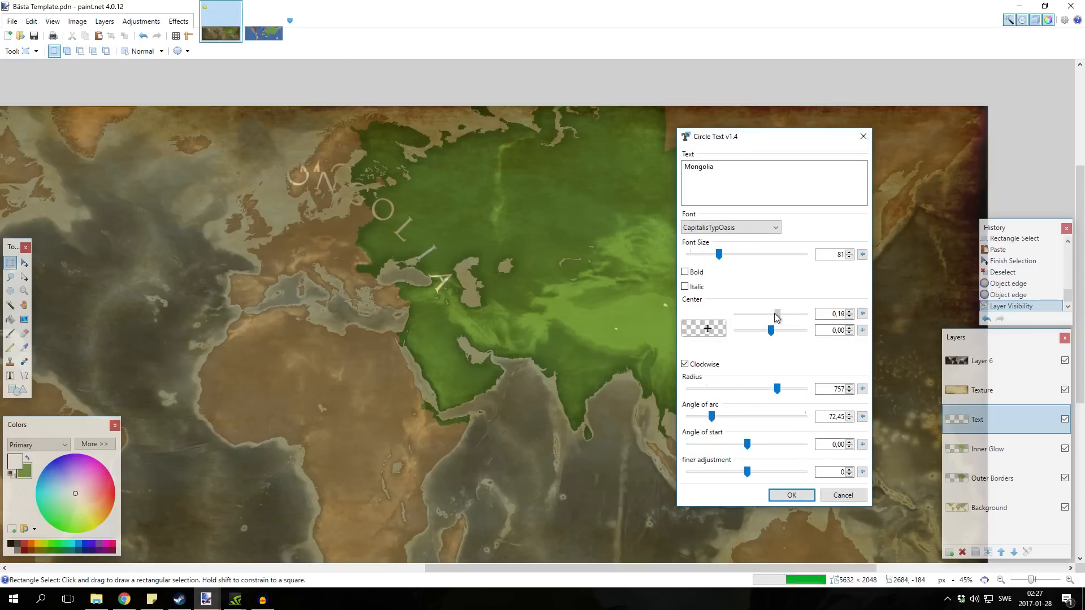
pyautogui.moveTo(777, 314); pyautogui.dragTo(778, 314)
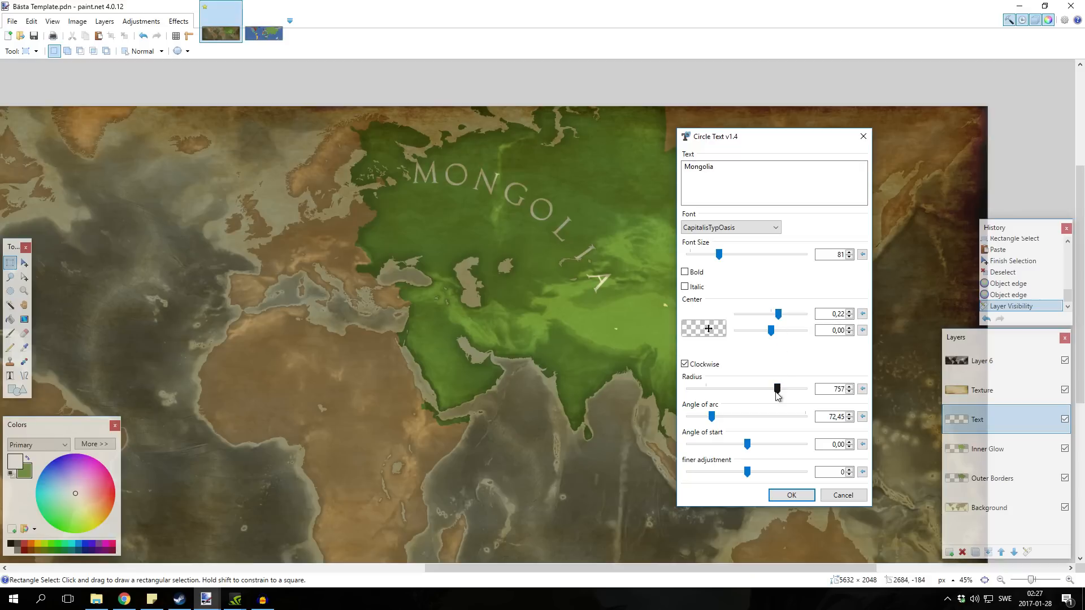
pyautogui.moveTo(777, 389); pyautogui.dragTo(780, 389)
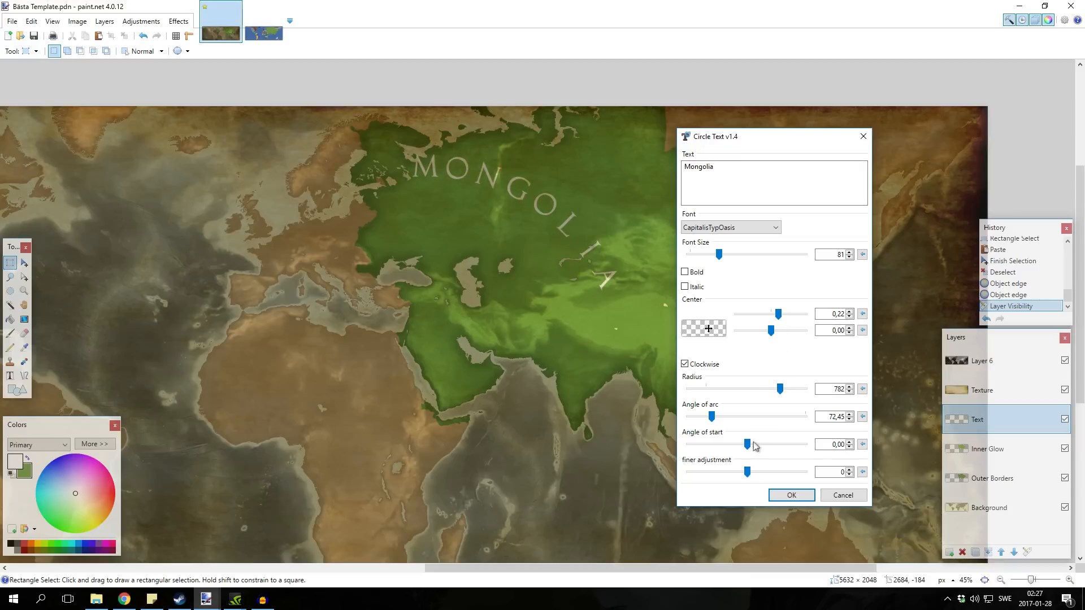
pyautogui.moveTo(748, 445); pyautogui.dragTo(731, 445)
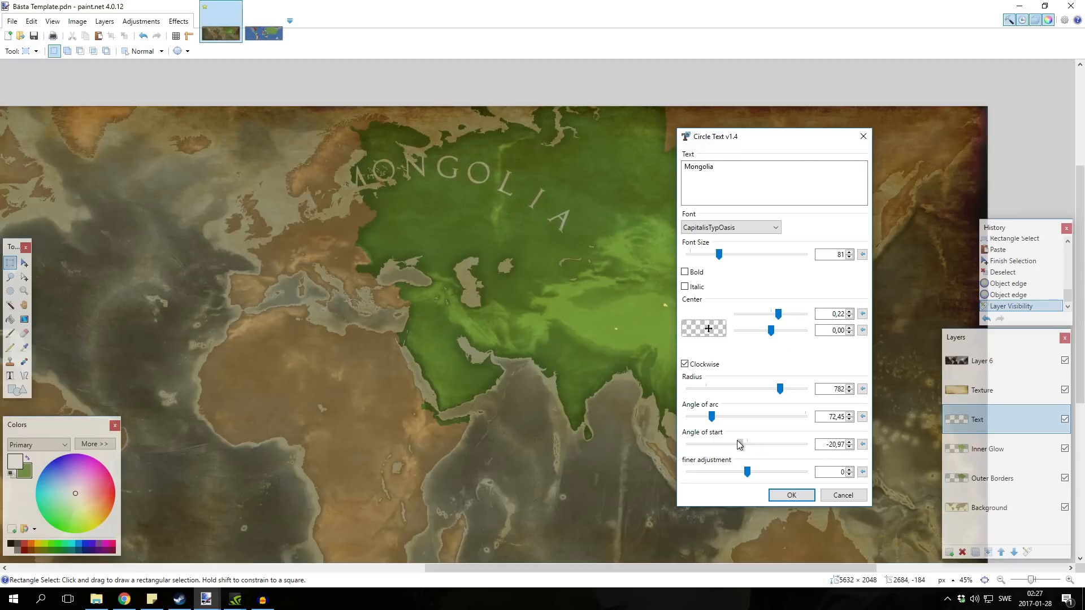
pyautogui.moveTo(780, 389); pyautogui.dragTo(773, 388)
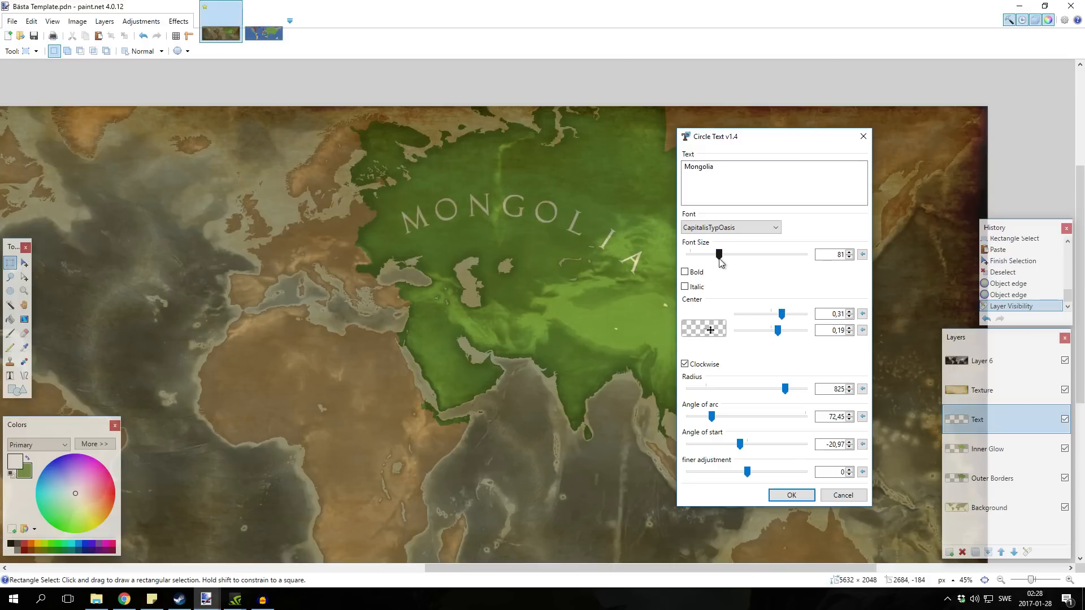
pyautogui.moveTo(784, 388); pyautogui.dragTo(794, 388)
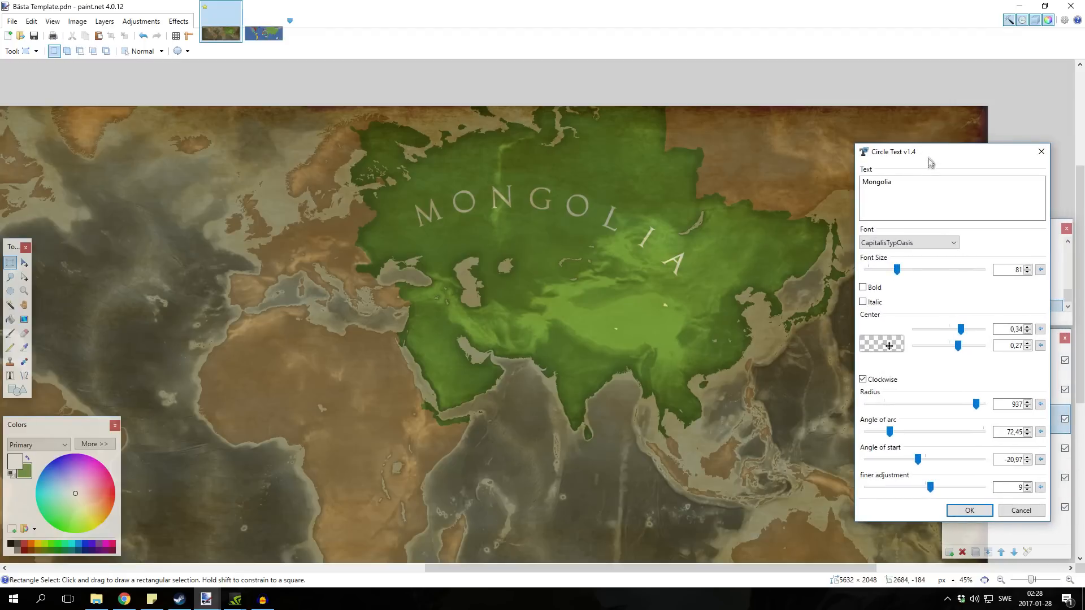
# Make the label bold at font size 113 and apply it.
pyautogui.click(863, 287)
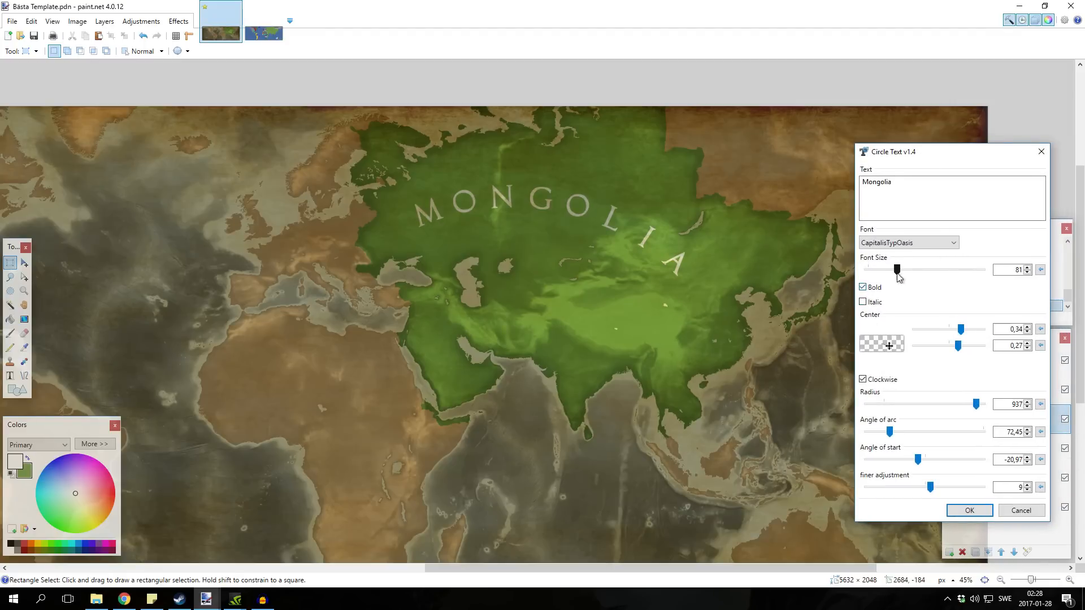
pyautogui.moveTo(897, 270); pyautogui.dragTo(907, 270)
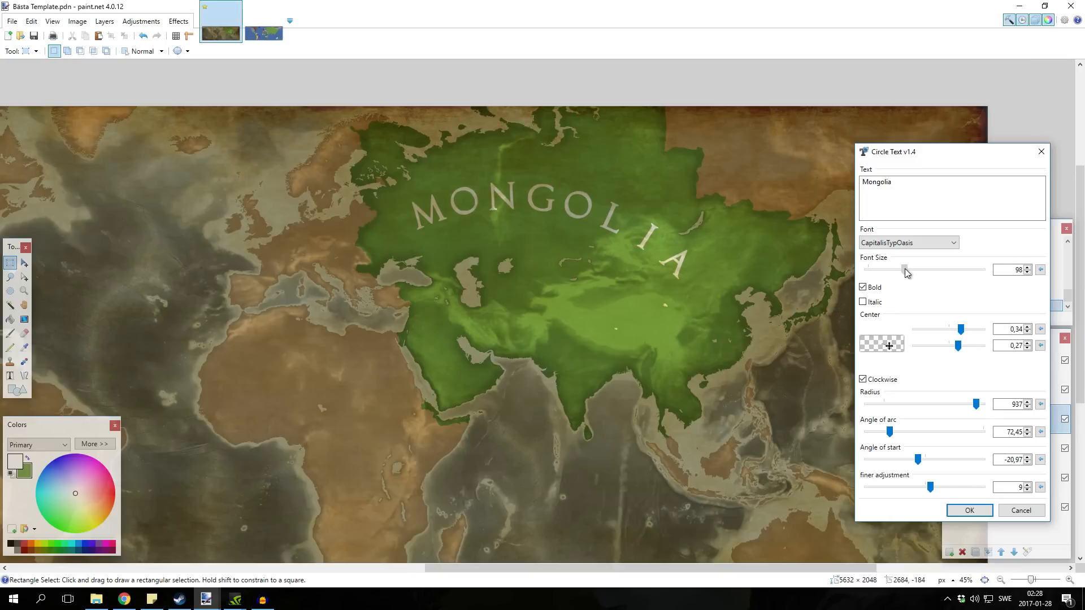
pyautogui.moveTo(902, 269); pyautogui.dragTo(910, 269)
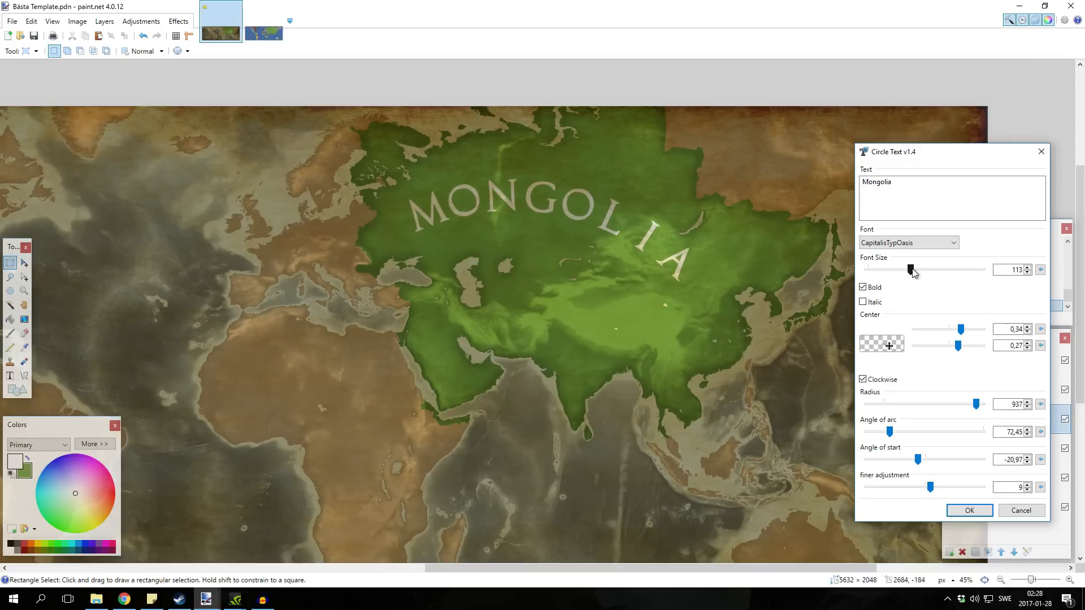
pyautogui.click(968, 509)
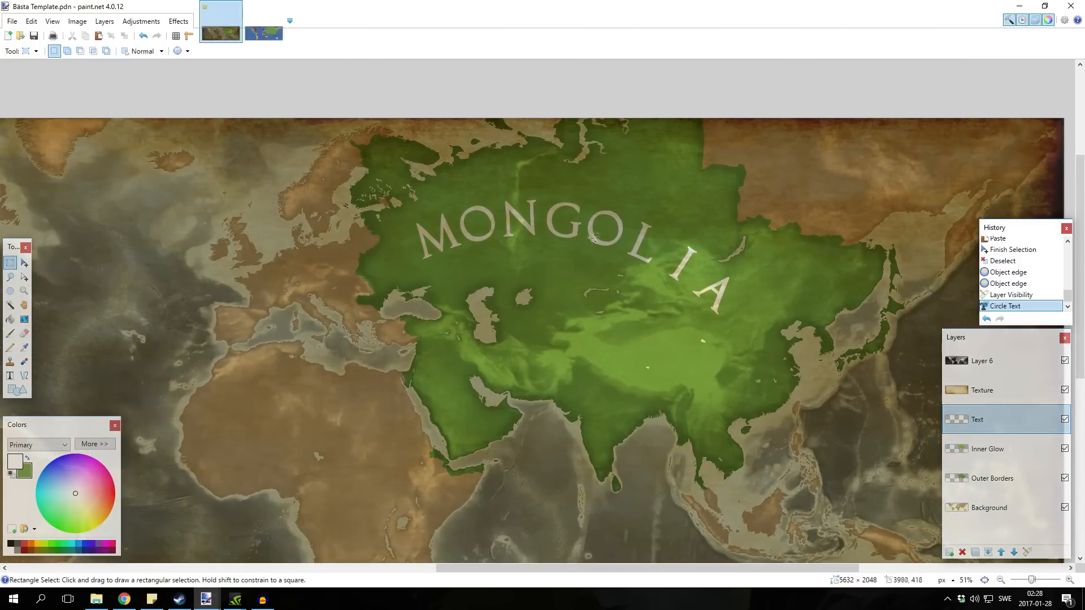
pyautogui.moveTo(607, 249)
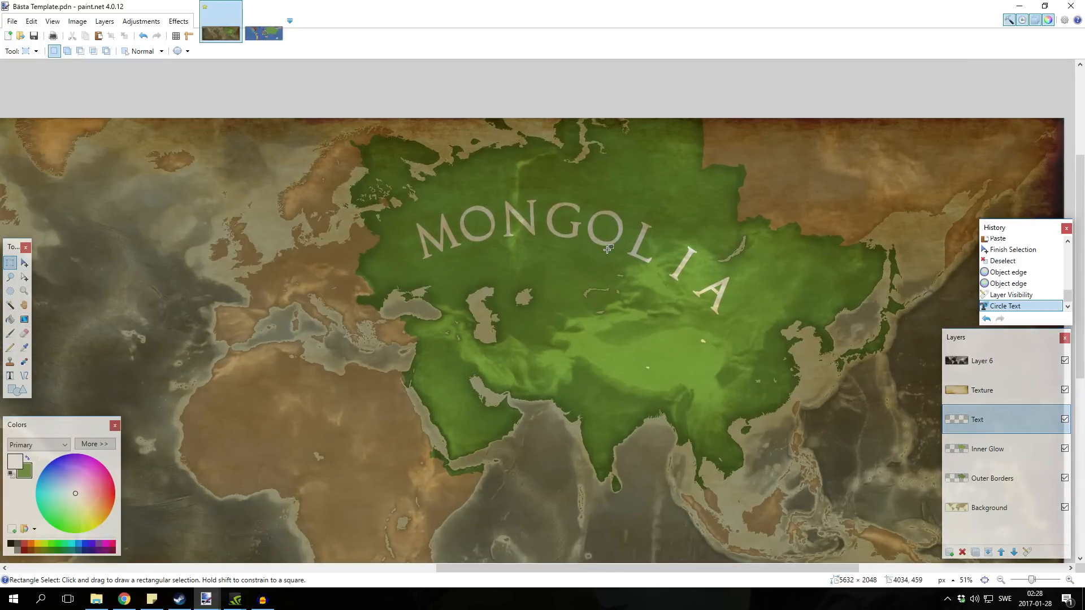